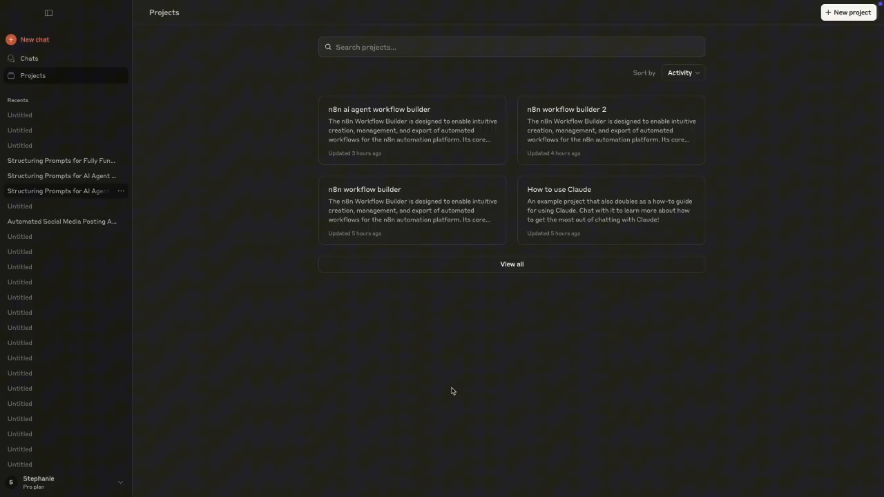
pyautogui.moveTo(426, 346)
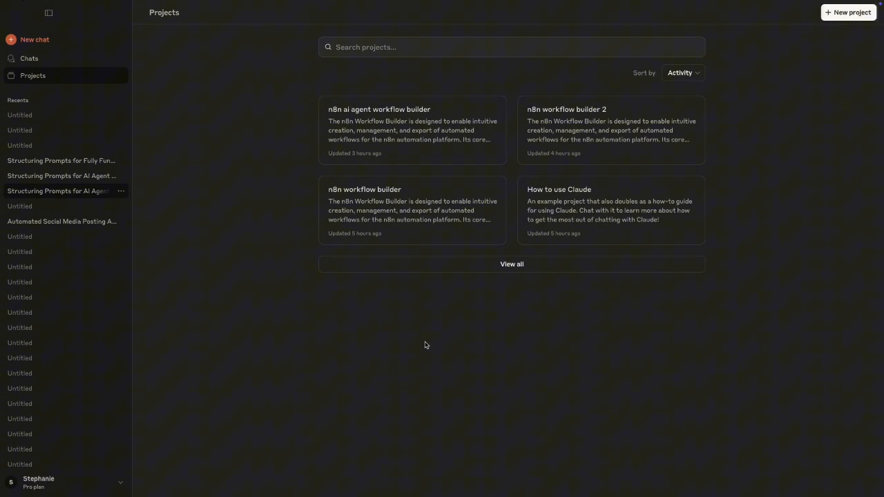
pyautogui.moveTo(431, 252)
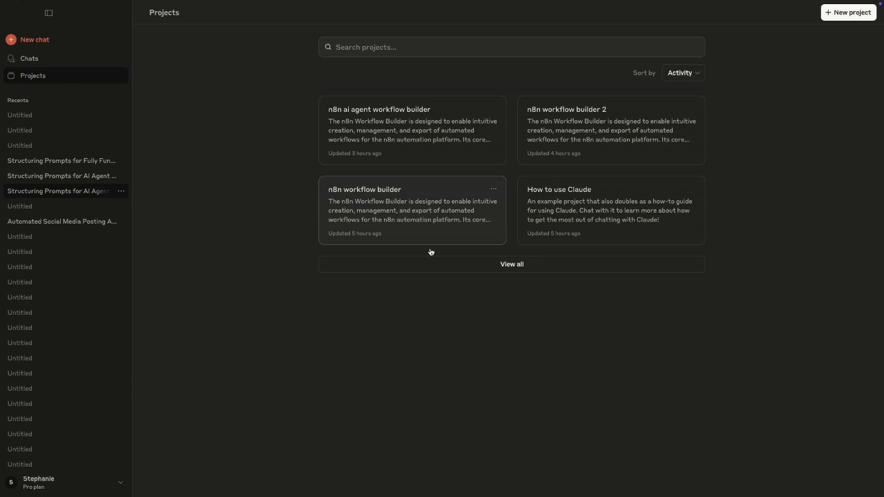
pyautogui.moveTo(57, 430)
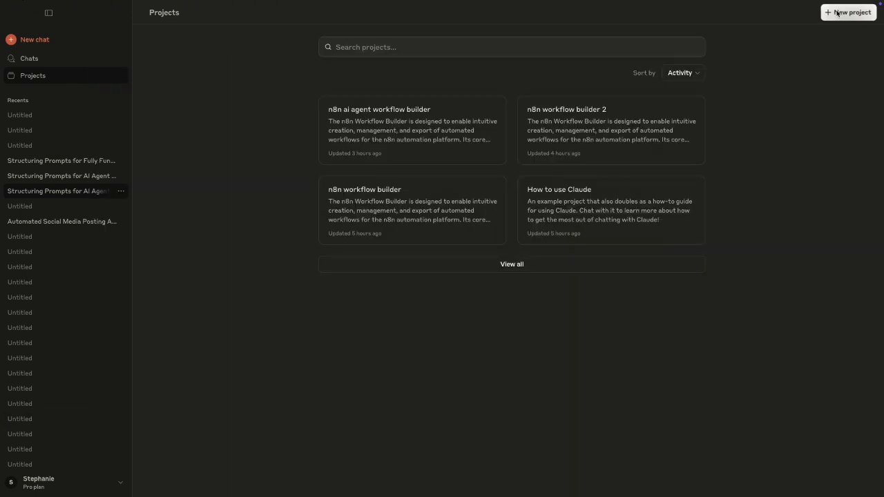
# - Name the new project 'Ai agent builder' and paste the n8n Workflow Builder description as its goal
pyautogui.click(848, 13)
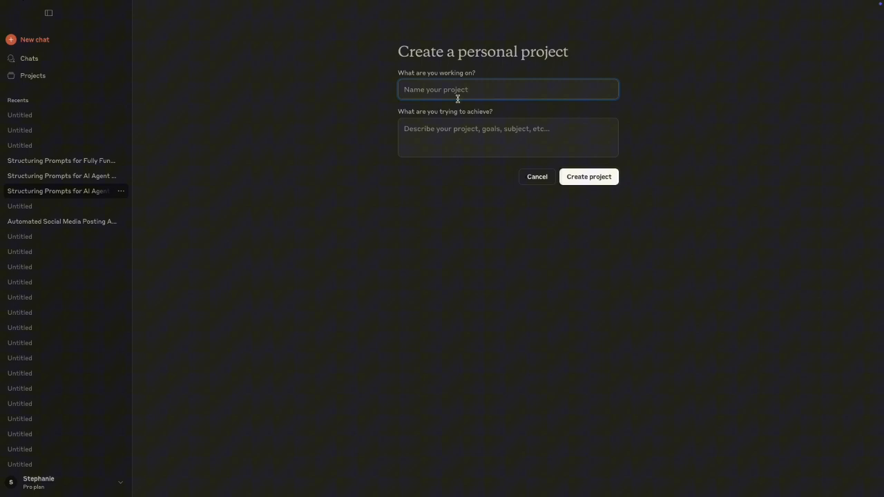
pyautogui.write('Ai age')
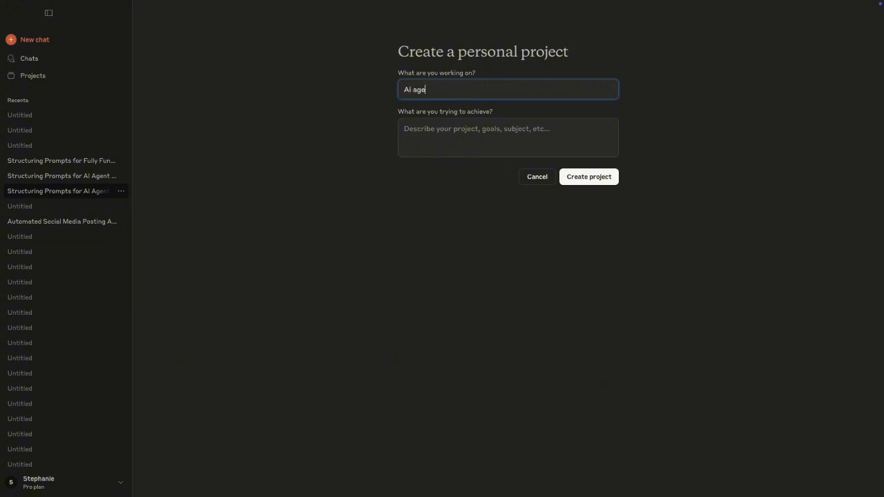
pyautogui.write('nt builder')
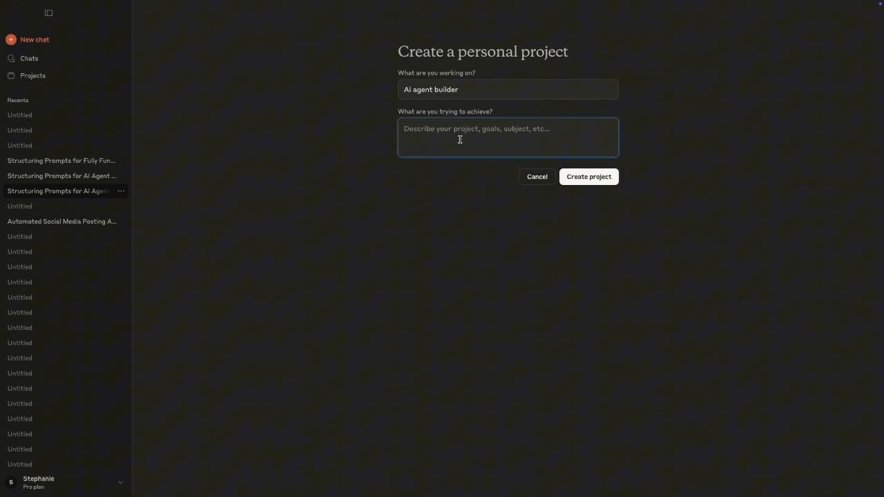
pyautogui.write('builder will be a valid JSON file that can be directly imported into n8n for execution. This ensures a seamless handoff between design and deployment.')
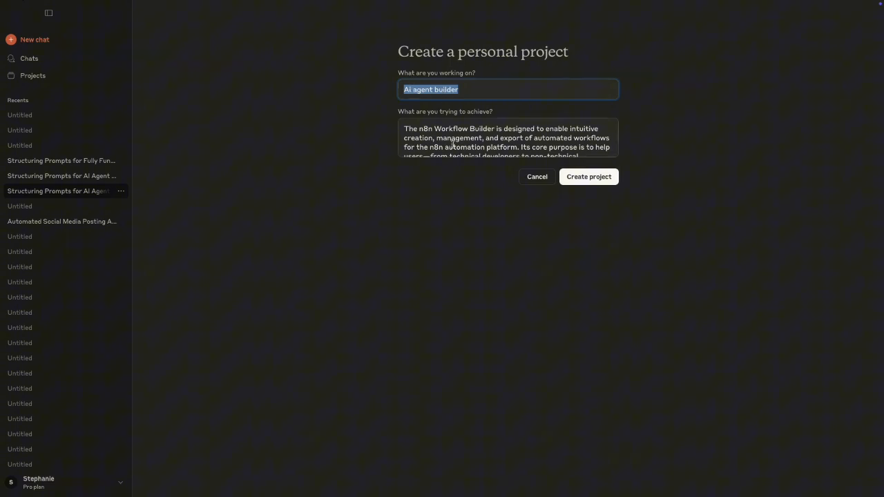
pyautogui.click(509, 139)
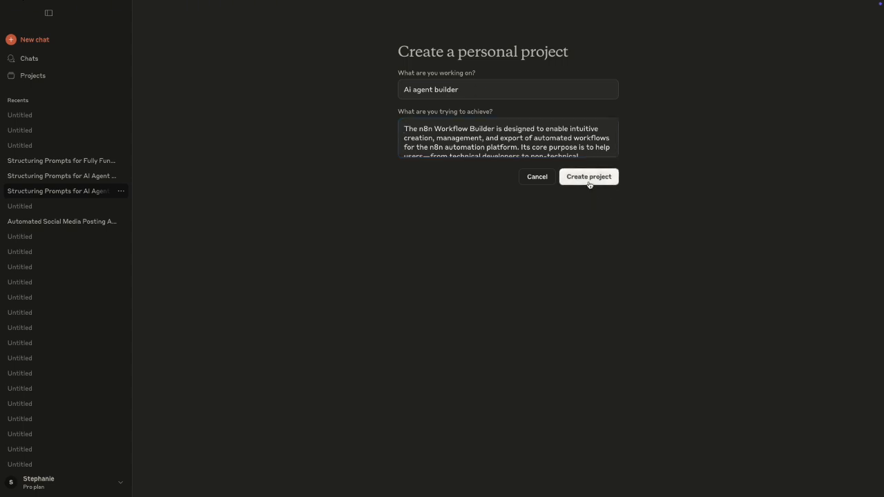
# - Create the Ai agent builder project, landing on its empty project page
pyautogui.click(588, 177)
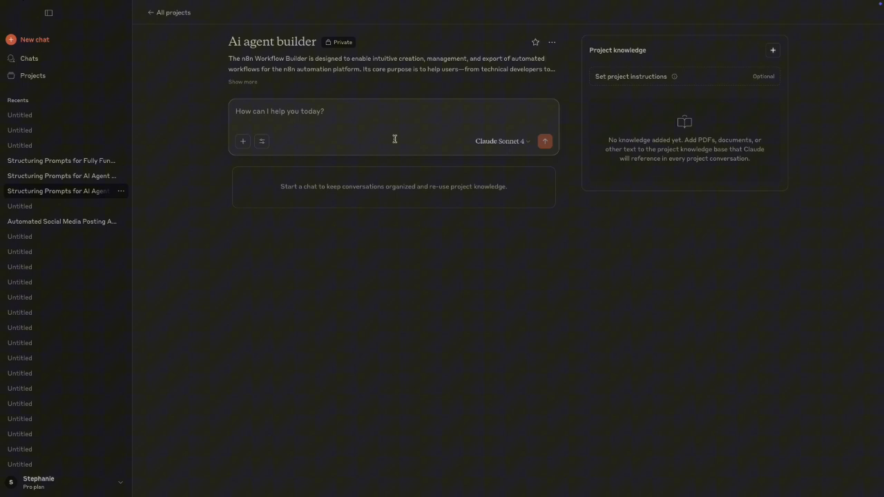
pyautogui.moveTo(365, 138)
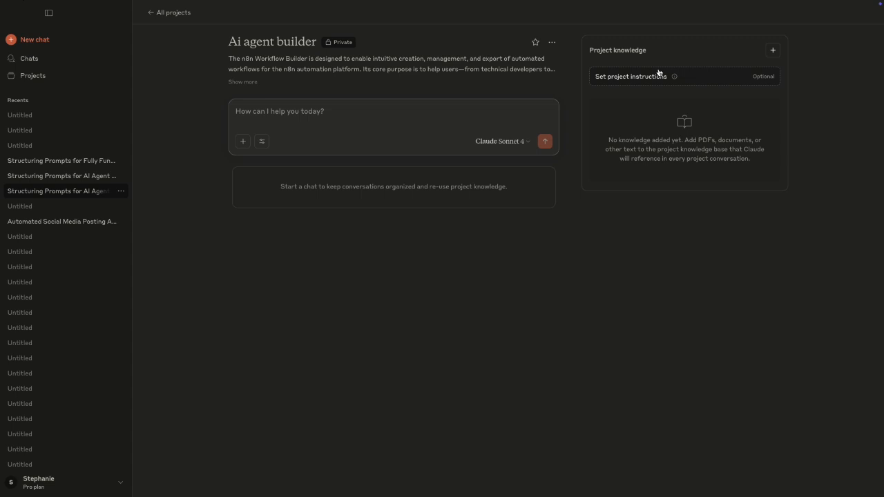
pyautogui.moveTo(606, 215)
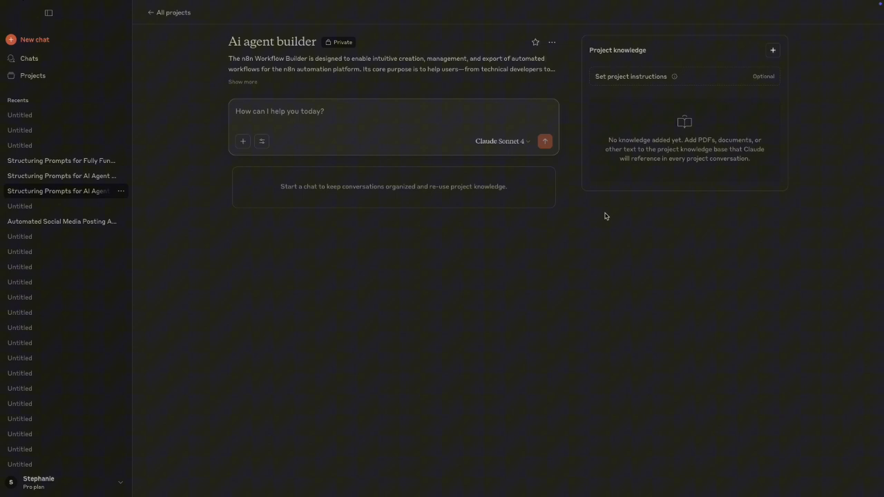
pyautogui.moveTo(666, 166)
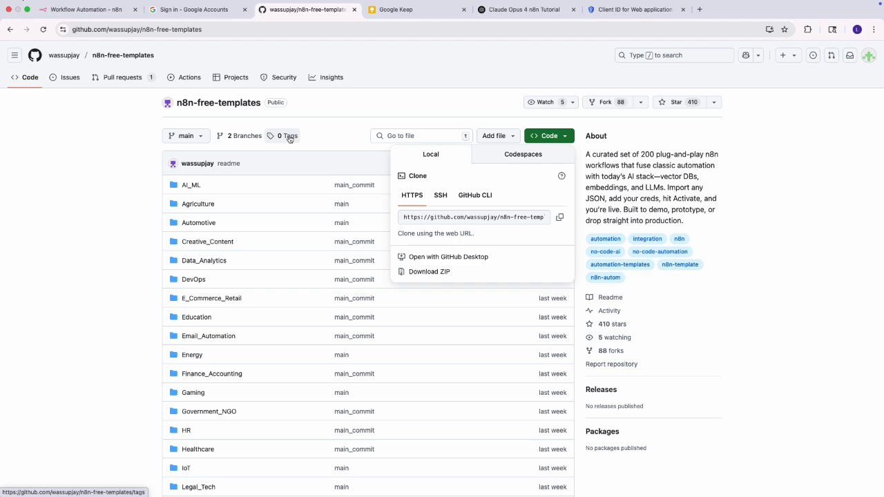
pyautogui.scroll(-3)
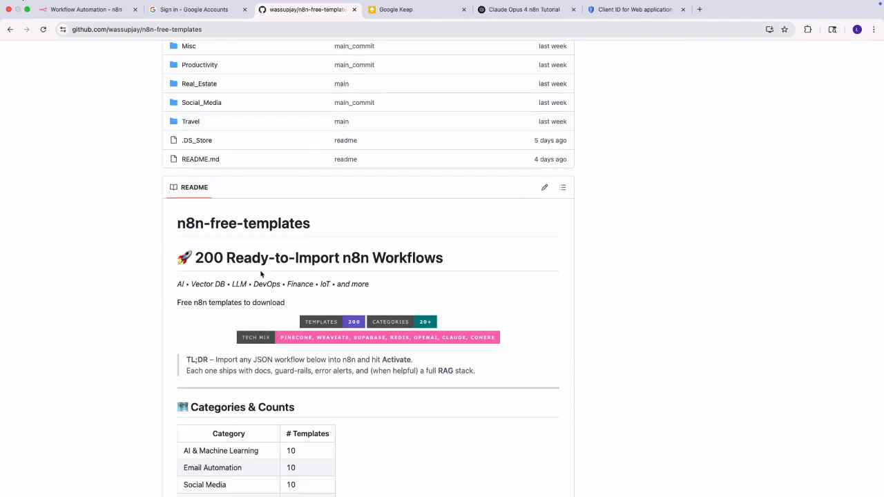
pyautogui.scroll(-3)
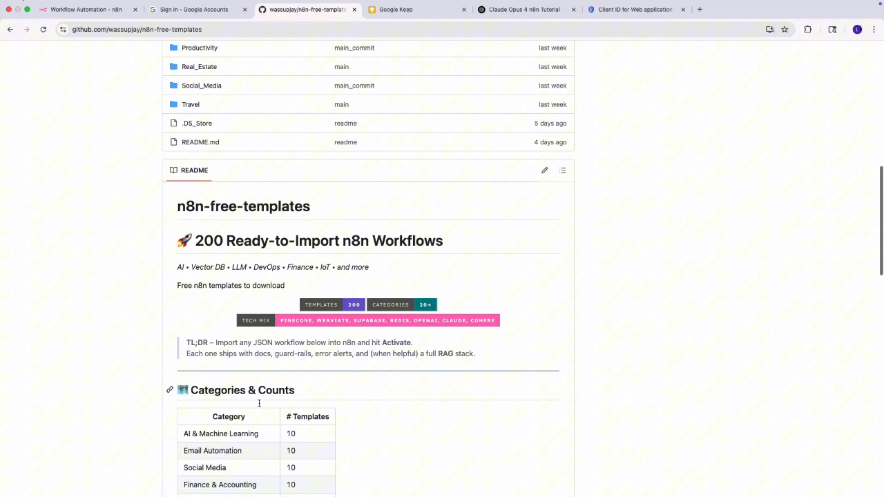
pyautogui.scroll(-3)
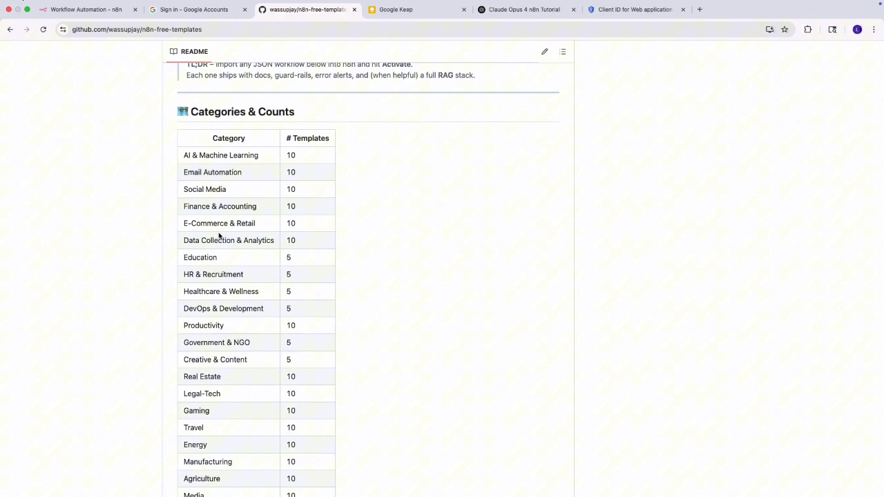
pyautogui.scroll(3)
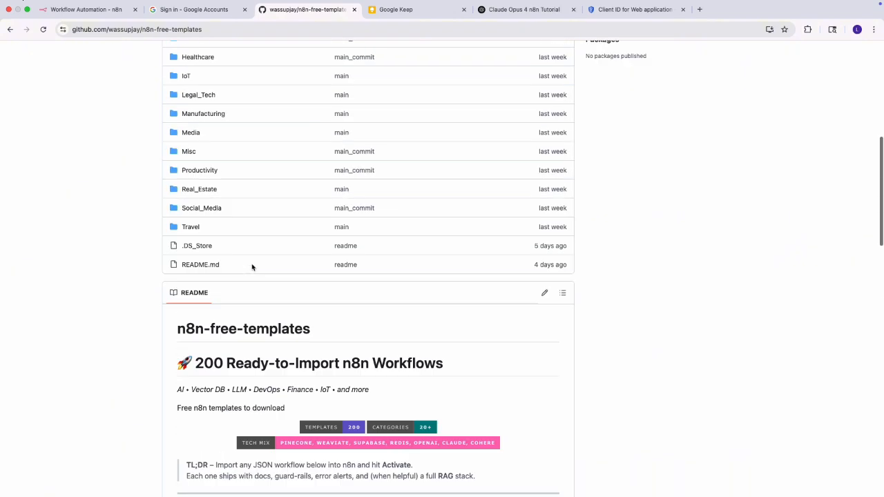
pyautogui.click(548, 135)
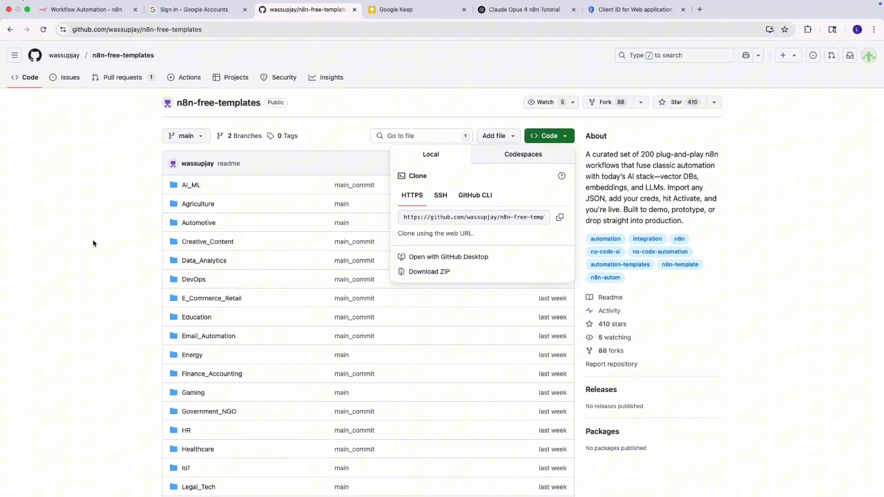
pyautogui.click(100, 178)
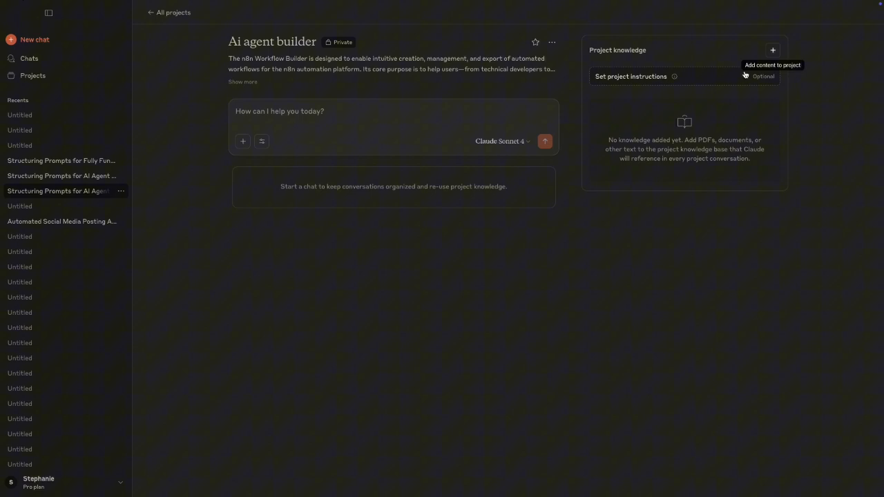
# - Upload the n8n template JSON files and README.md into the project knowledge in several batches
pyautogui.click(774, 49)
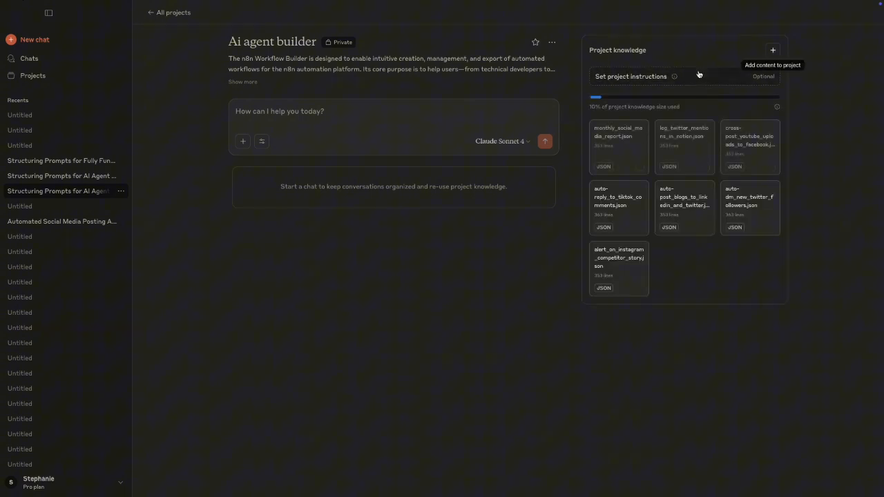
pyautogui.click(774, 50)
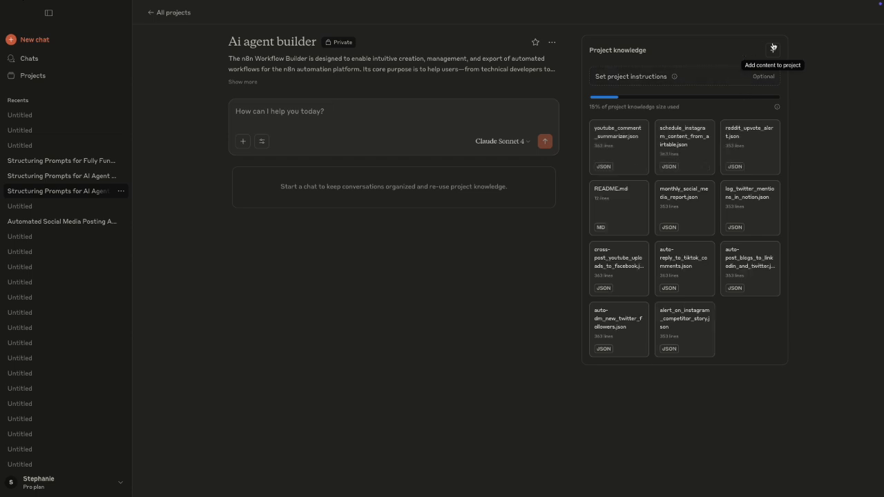
pyautogui.moveTo(766, 54)
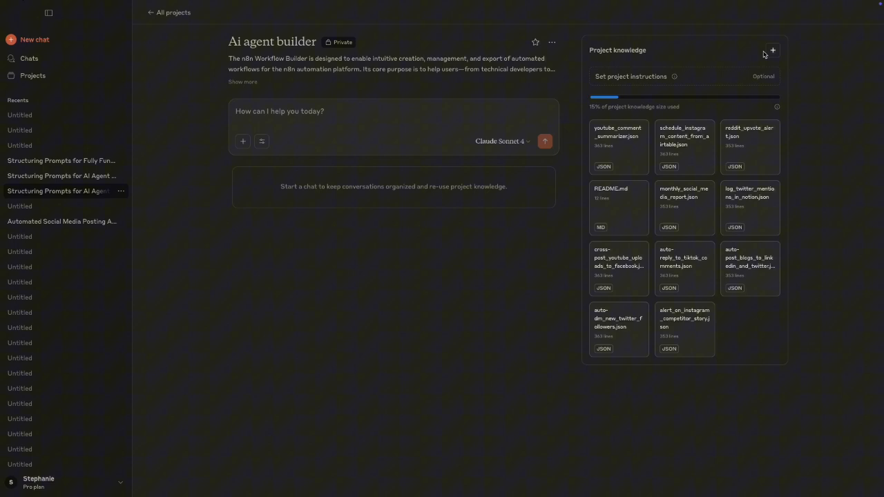
pyautogui.click(772, 49)
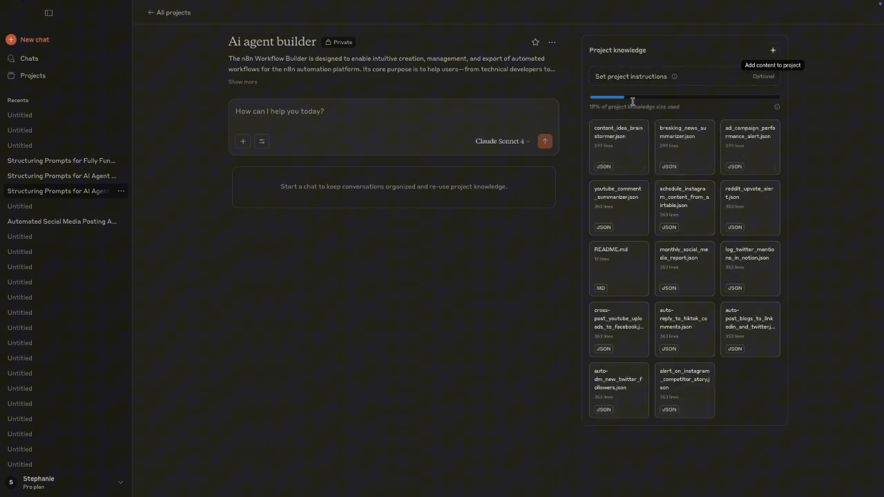
pyautogui.moveTo(648, 275)
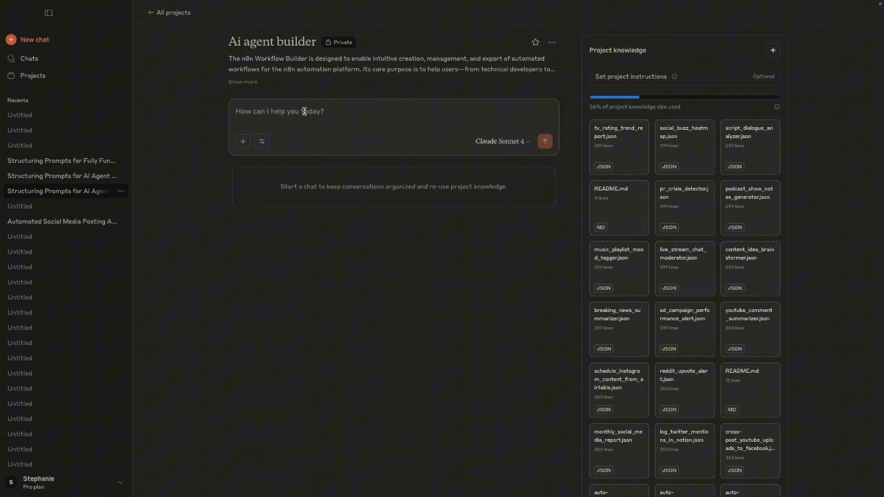
# - Send 'How best should i structure my prompt to get a fully working ai agent workflow' to Claude Opus 4
pyautogui.write('How best should i structure my prompt to get a fully working ai agent workflow')
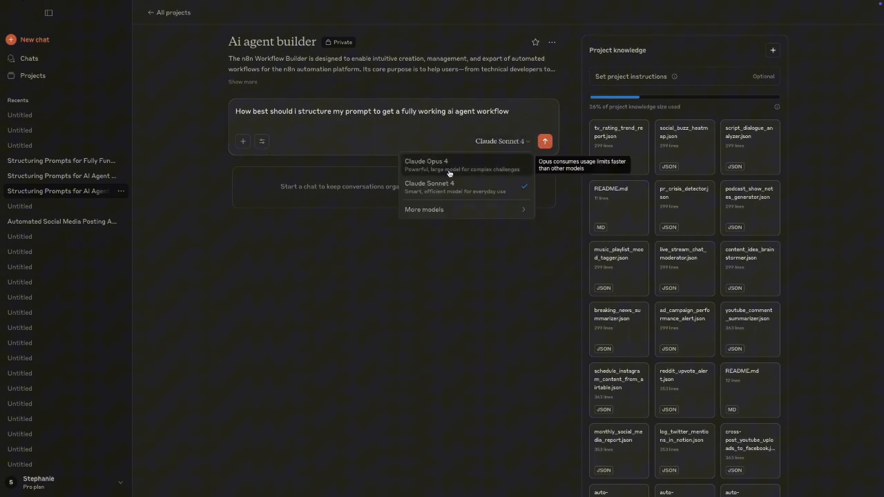
pyautogui.click(426, 164)
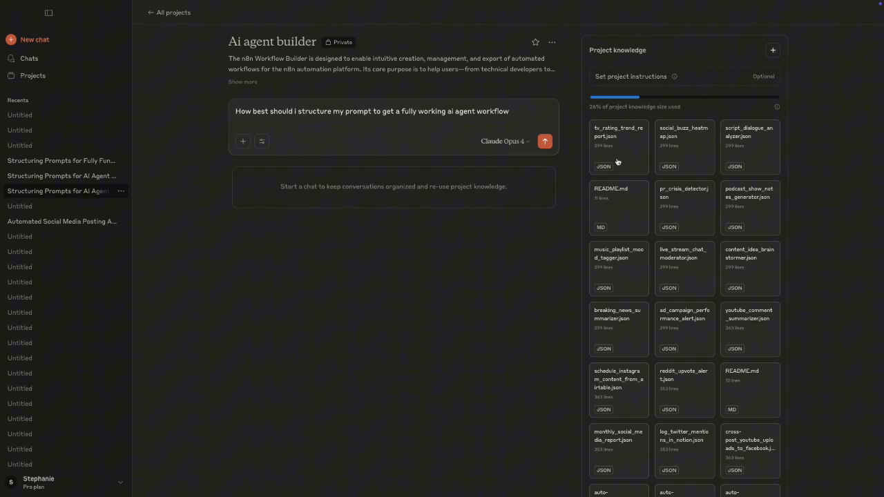
pyautogui.moveTo(501, 132)
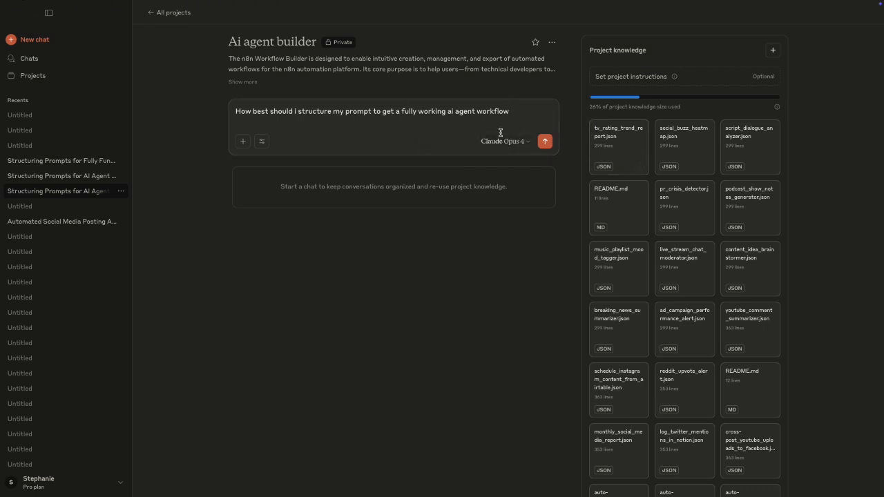
pyautogui.moveTo(544, 141)
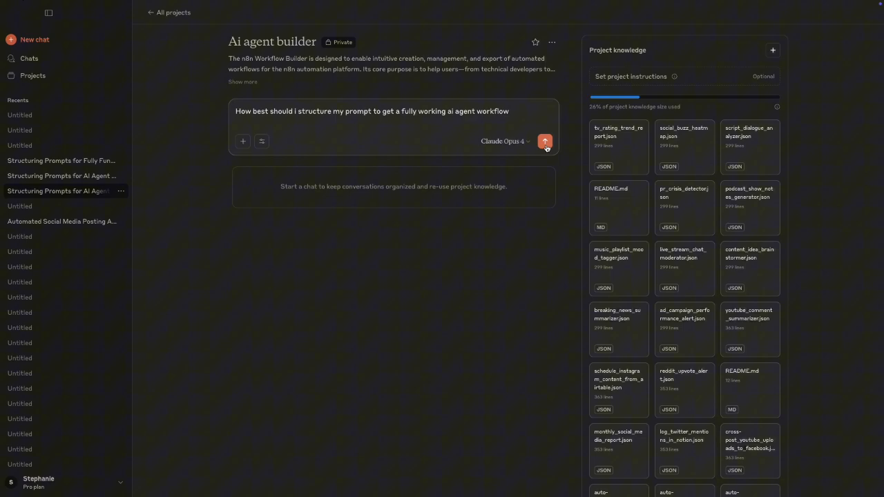
pyautogui.click(544, 141)
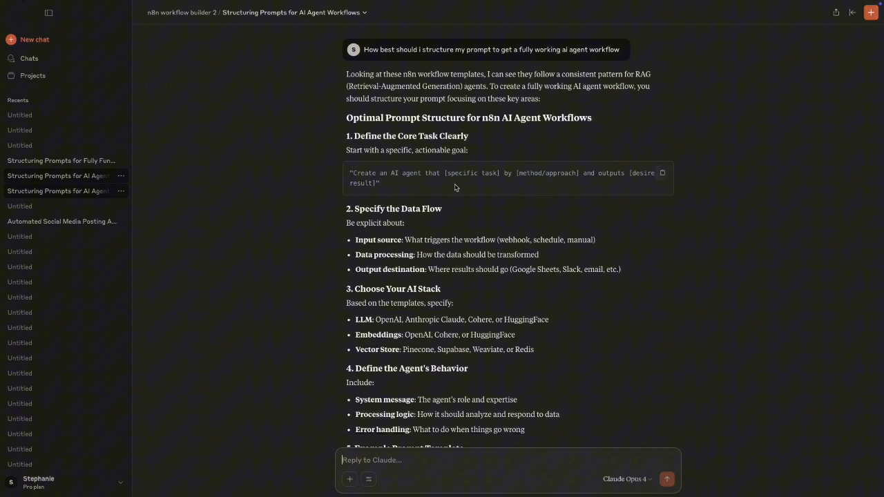
pyautogui.moveTo(439, 238)
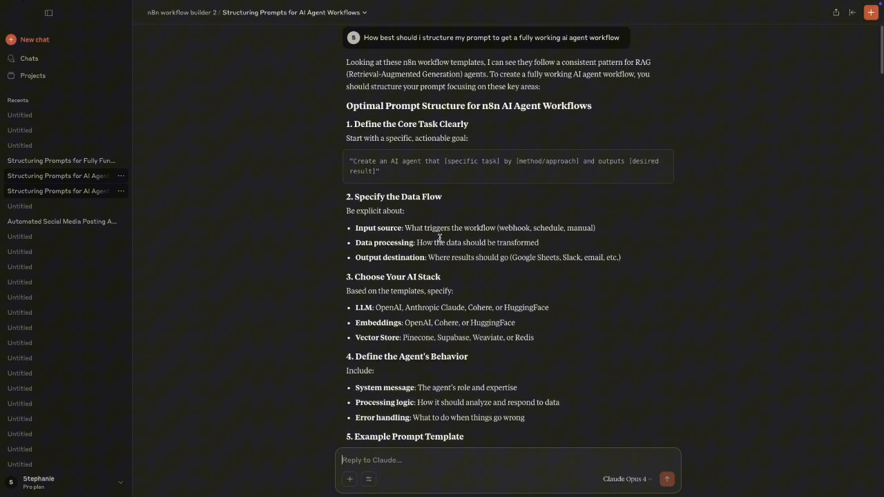
pyautogui.moveTo(440, 172)
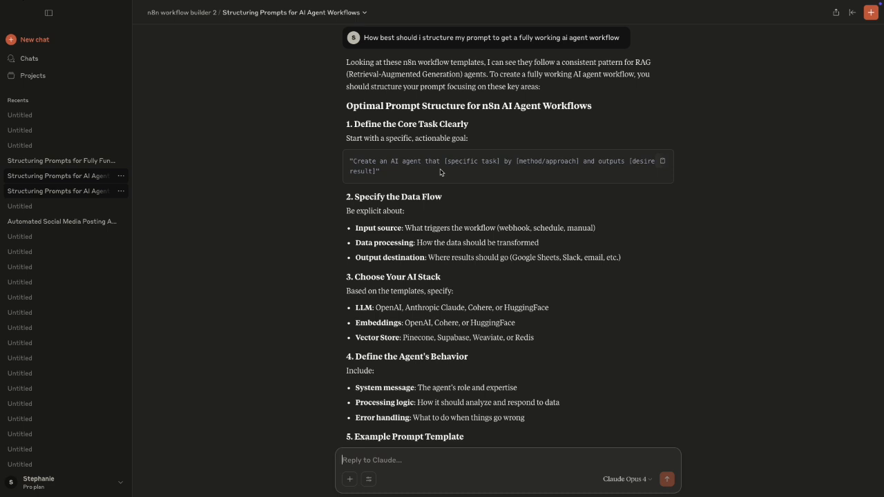
pyautogui.moveTo(428, 151)
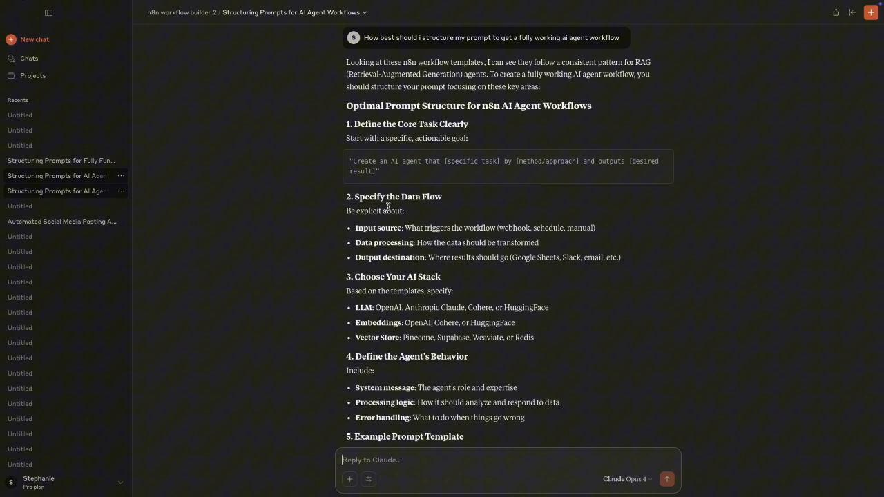
# - Drag-select Claude's prompt-structure guide from its sections down through the template and Key Tips
pyautogui.doubleClick(394, 196)
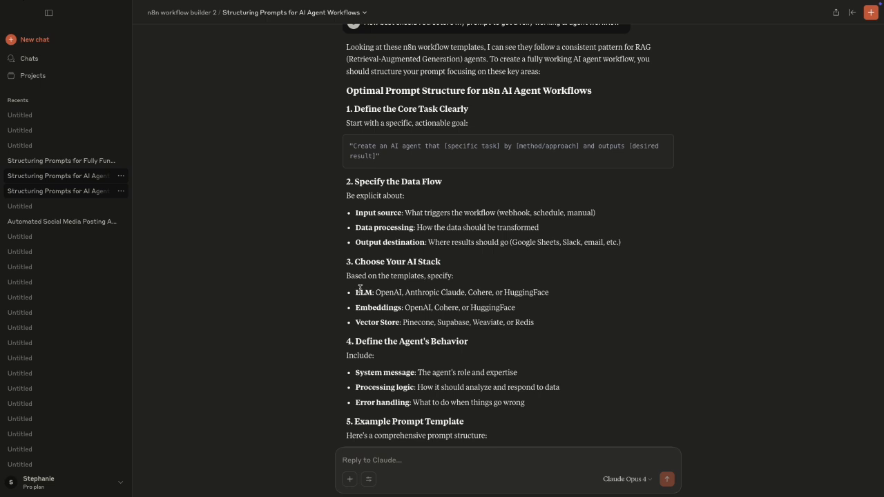
pyautogui.doubleClick(378, 306)
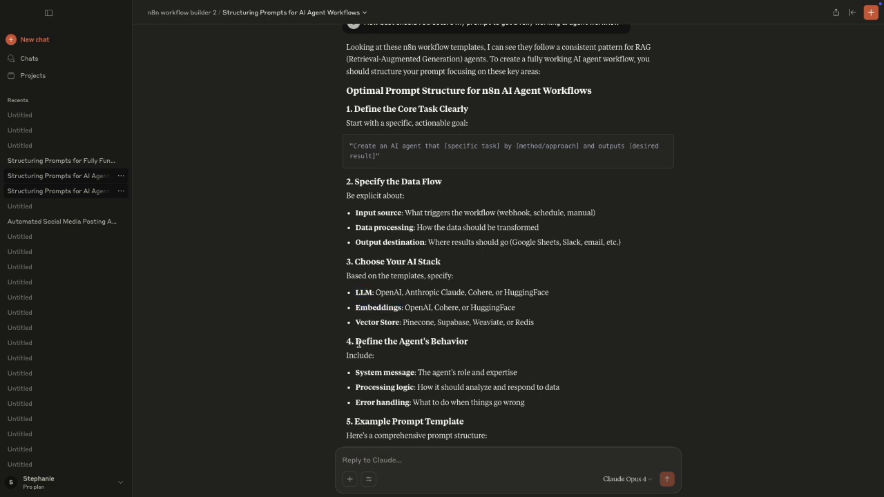
pyautogui.scroll(-3)
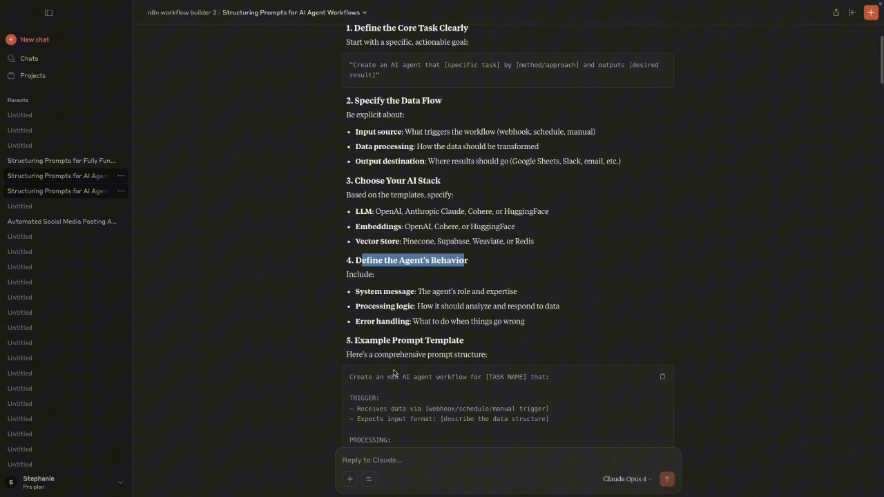
pyautogui.scroll(-3)
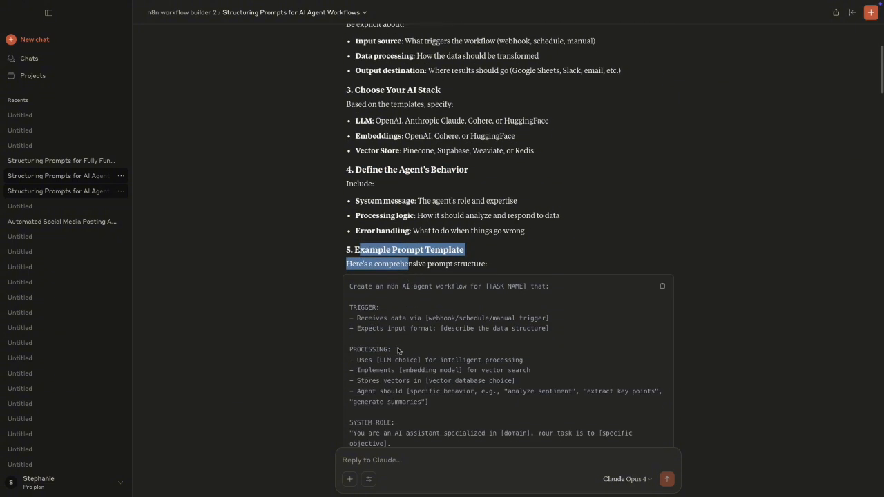
pyautogui.scroll(-3)
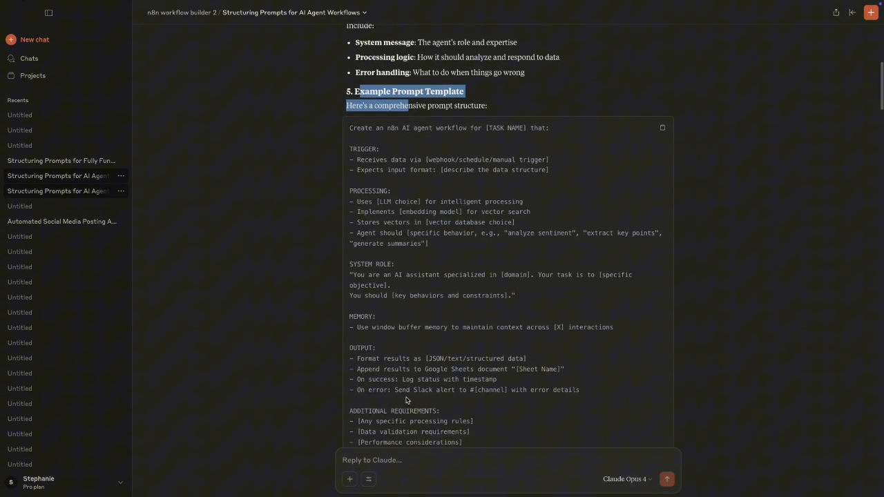
pyautogui.scroll(-3)
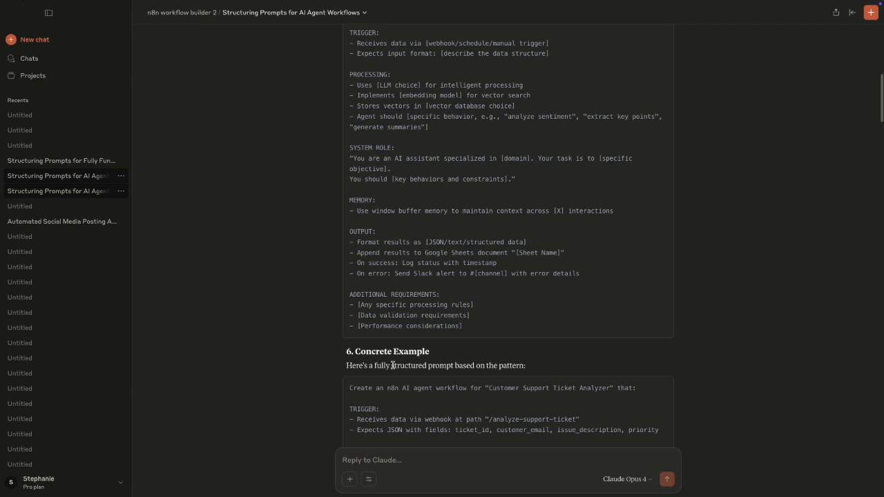
pyautogui.scroll(-3)
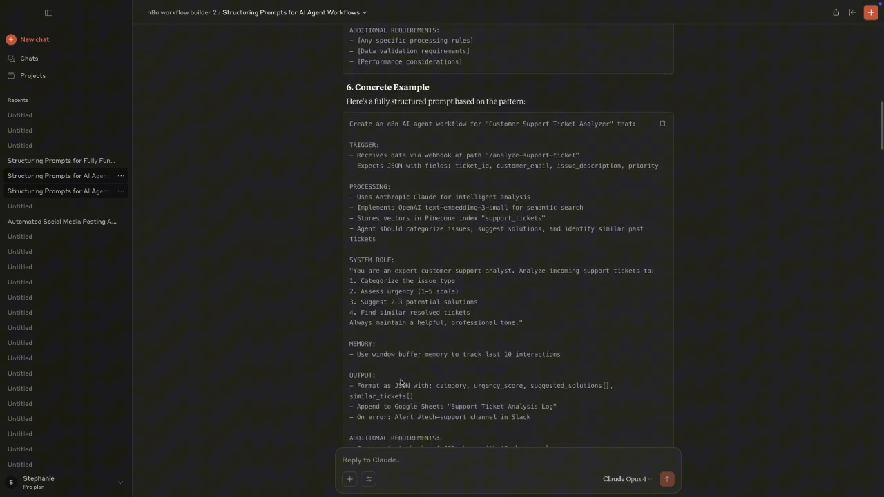
pyautogui.scroll(-3)
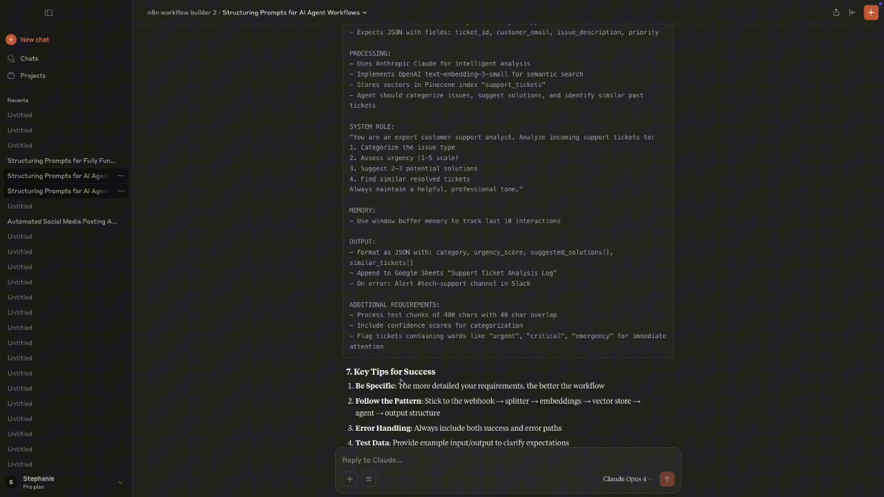
pyautogui.scroll(-3)
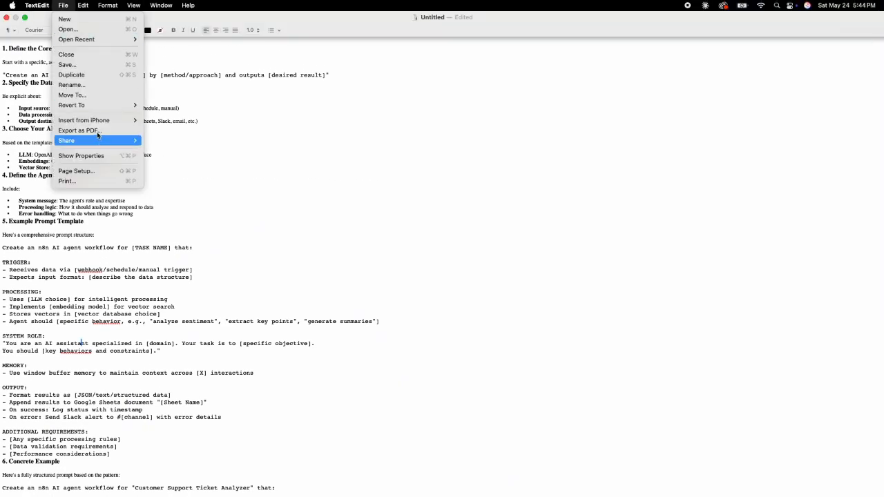
# - Export the guide from TextEdit as 'AI agent workflow builder.pdf'
pyautogui.click(564, 340)
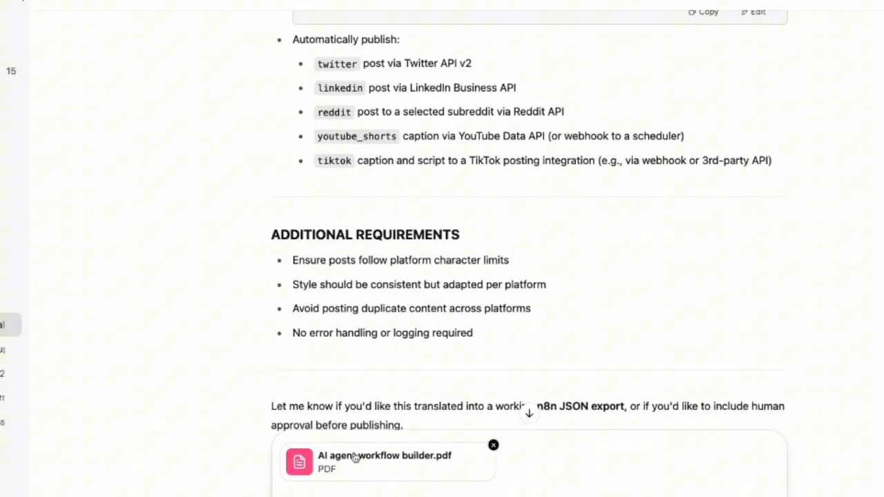
# - Scroll the ChatGPT conversation holding the attached PDF and the Twitter/LinkedIn autopost request
pyautogui.scroll(-3)
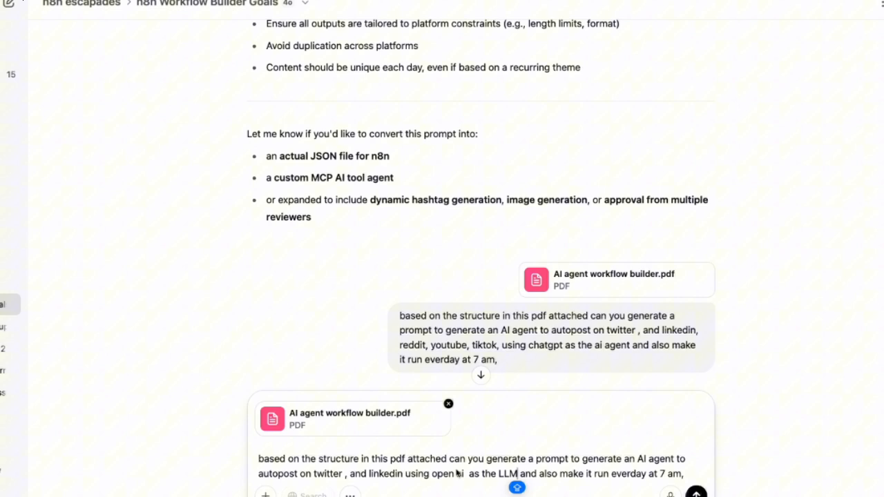
pyautogui.moveTo(544, 416)
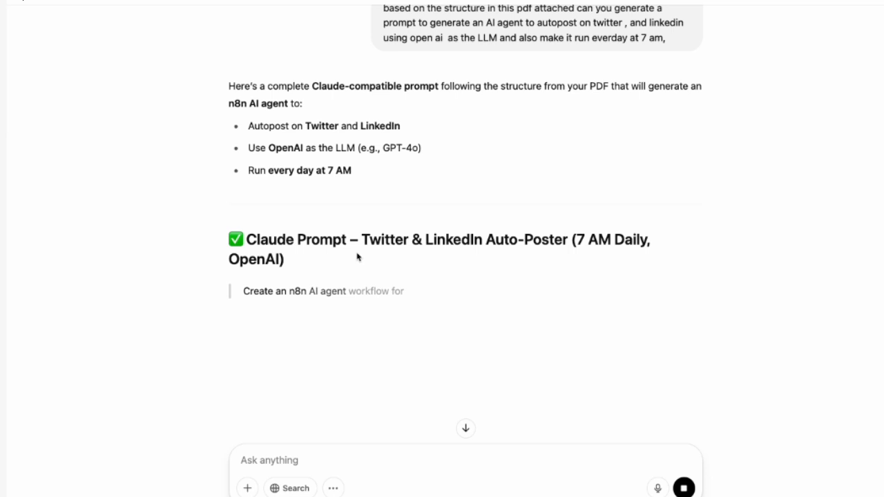
# - Review ChatGPT's Daily Social Auto-Poster prompt through its TRIGGER and PROCESSING sections
pyautogui.scroll(-3)
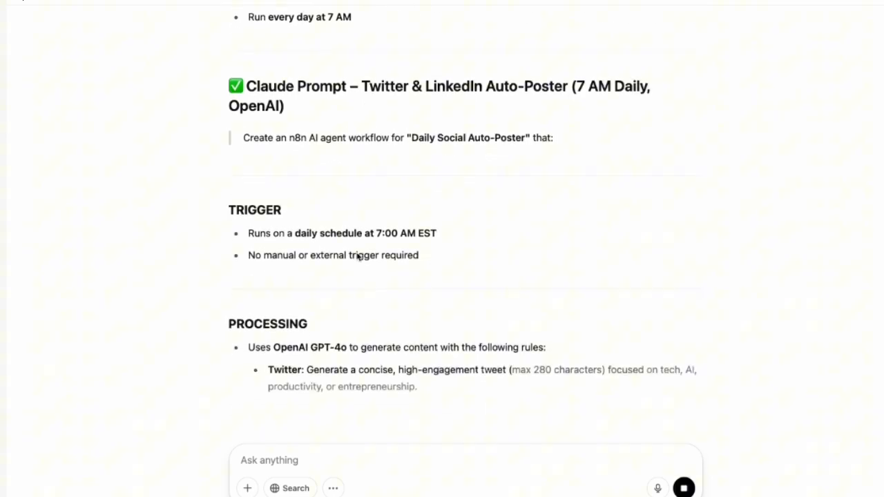
pyautogui.scroll(-3)
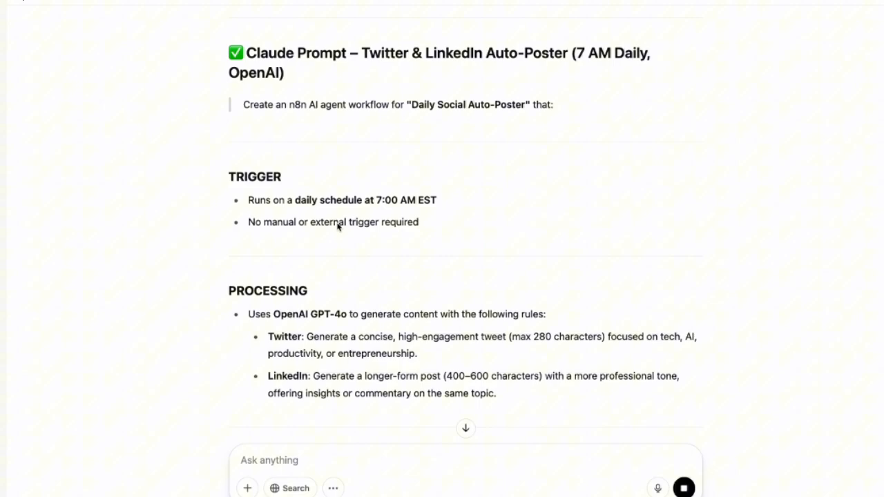
pyautogui.scroll(-3)
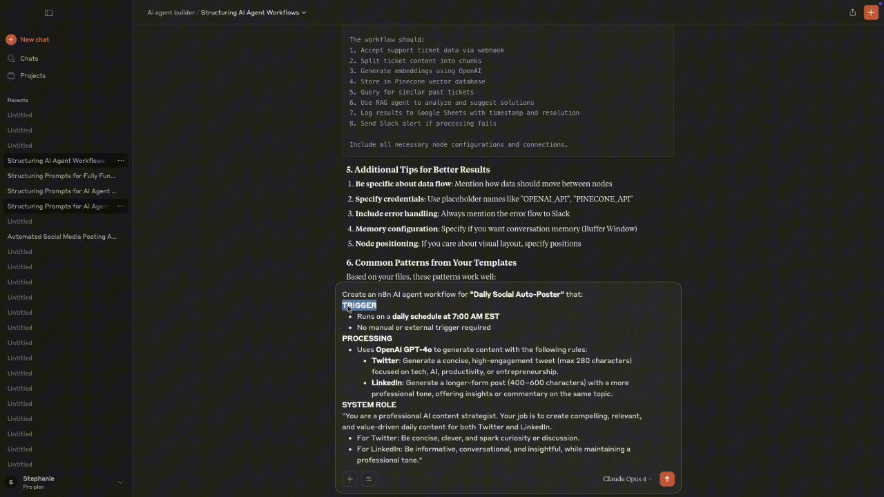
# - Review the pasted Daily Social Auto-Poster prompt in Claude's message box from TRIGGER to the end
pyautogui.doubleClick(367, 338)
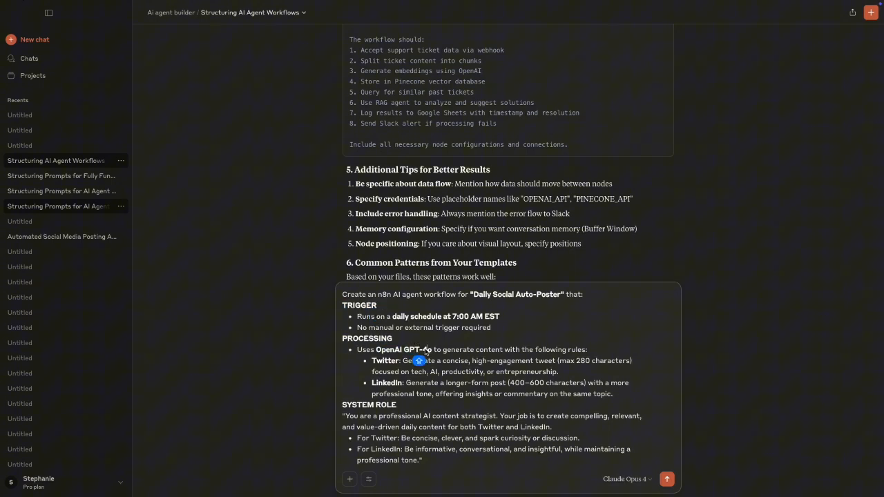
pyautogui.scroll(-3)
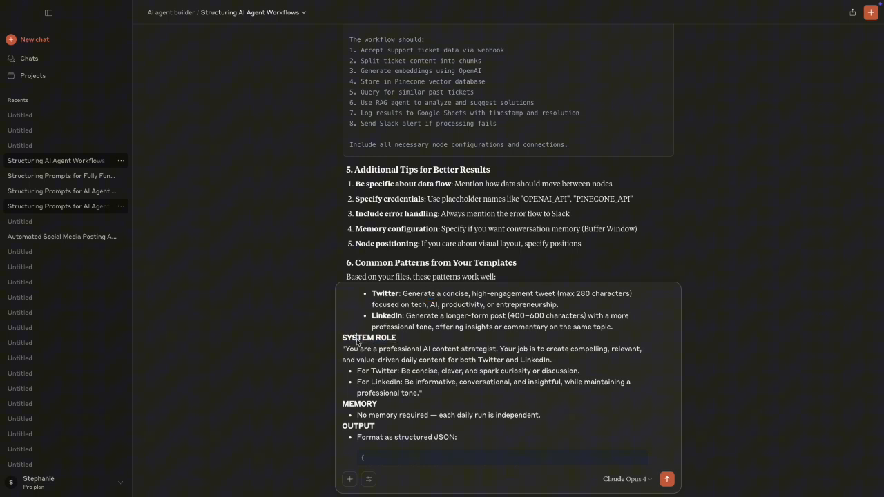
pyautogui.scroll(-3)
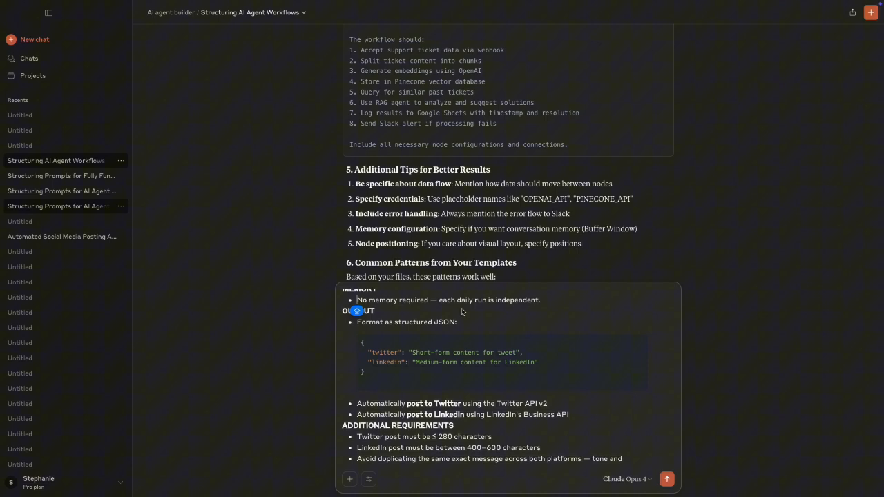
pyautogui.scroll(-3)
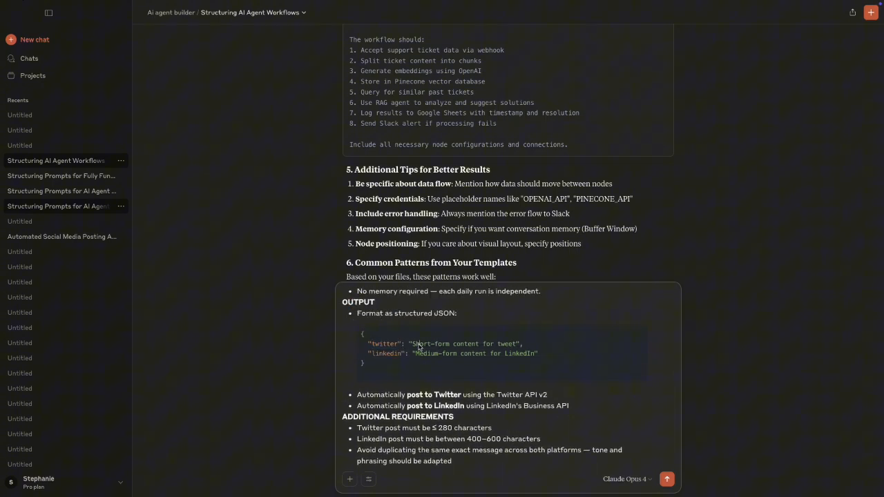
pyautogui.scroll(-3)
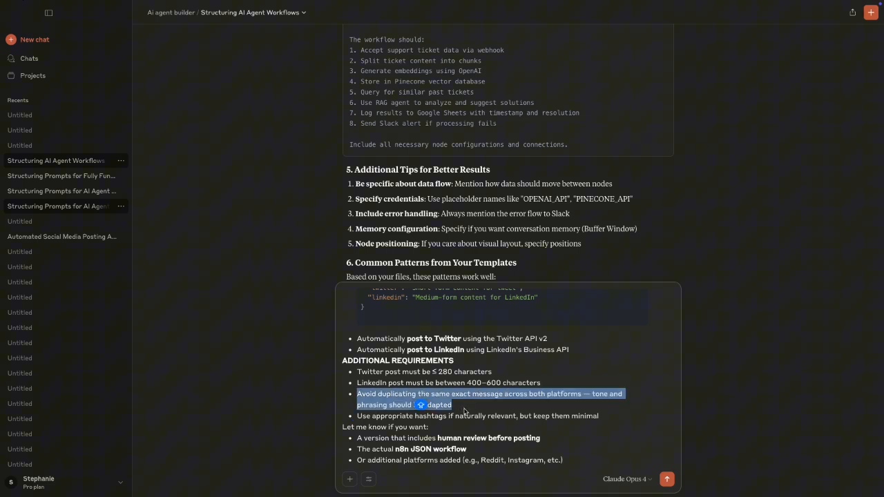
pyautogui.scroll(3)
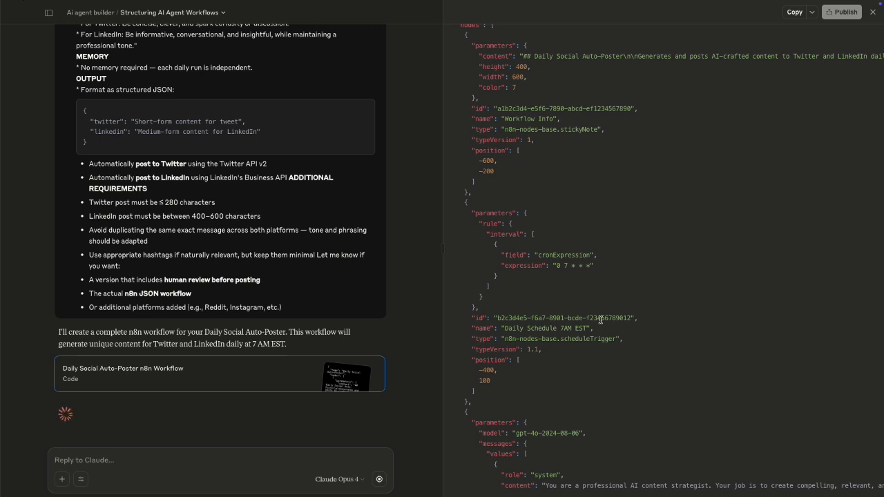
# - Scroll through Claude's finished n8n workflow artifact down to the Workflow Components summary and setup requirements
pyautogui.scroll(-3)
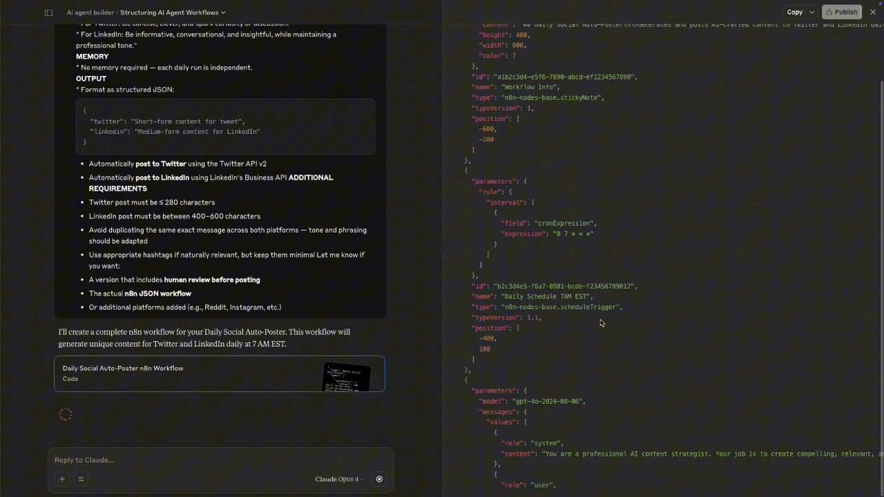
pyautogui.scroll(-3)
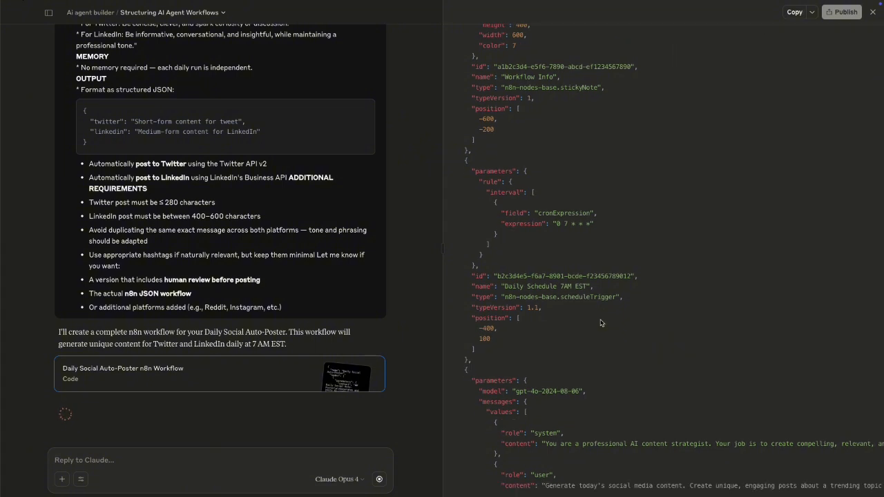
pyautogui.scroll(-3)
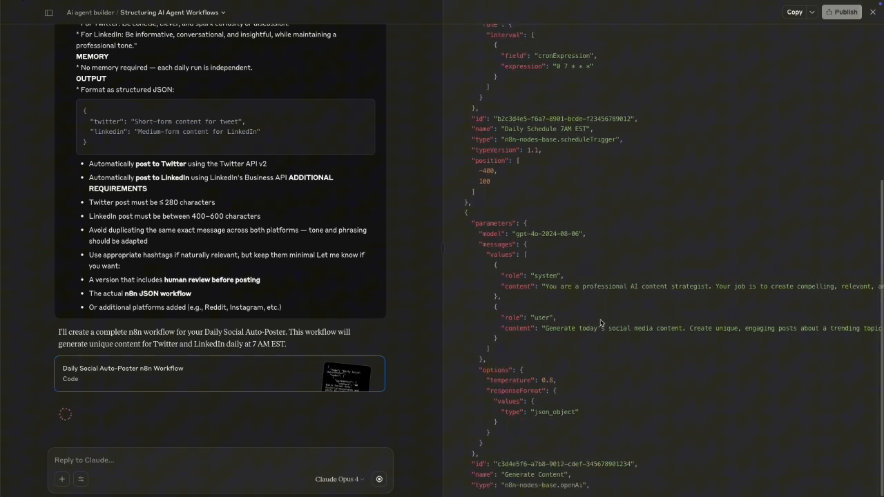
pyautogui.scroll(-3)
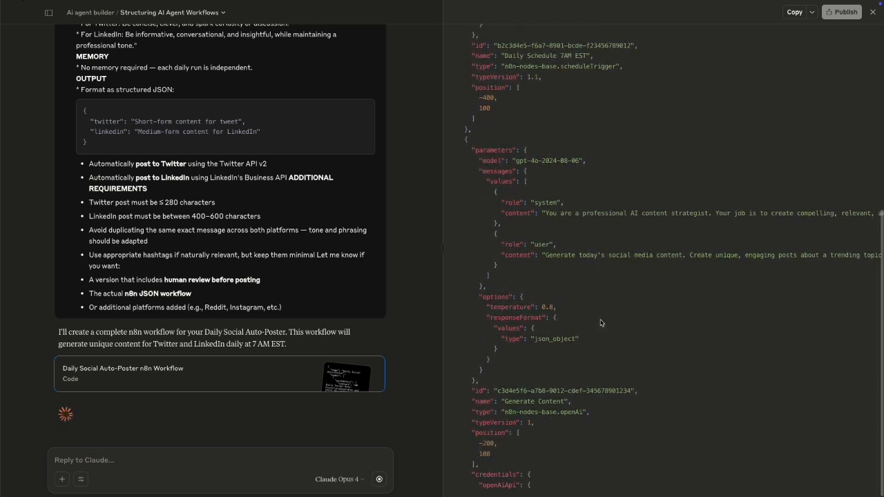
pyautogui.scroll(-3)
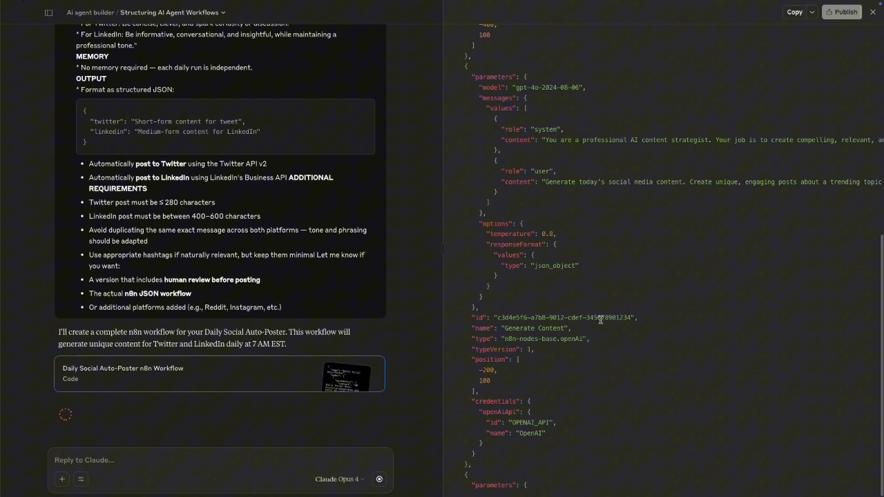
pyautogui.scroll(-3)
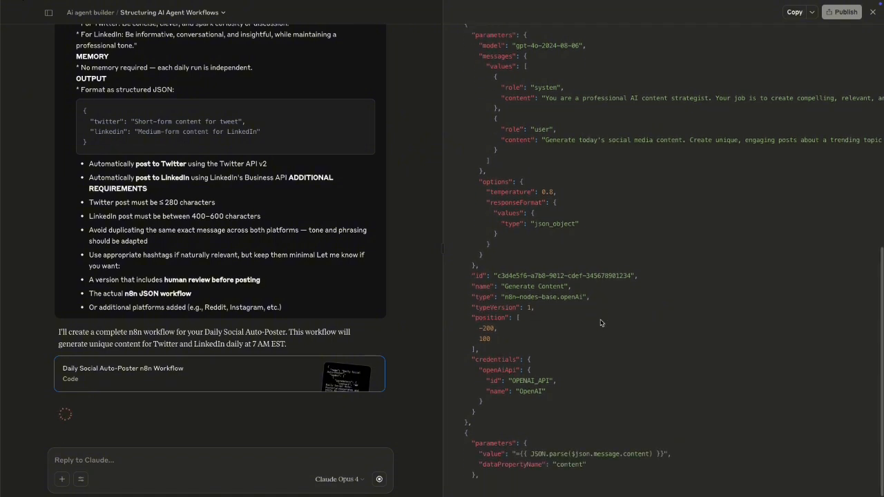
pyautogui.scroll(-3)
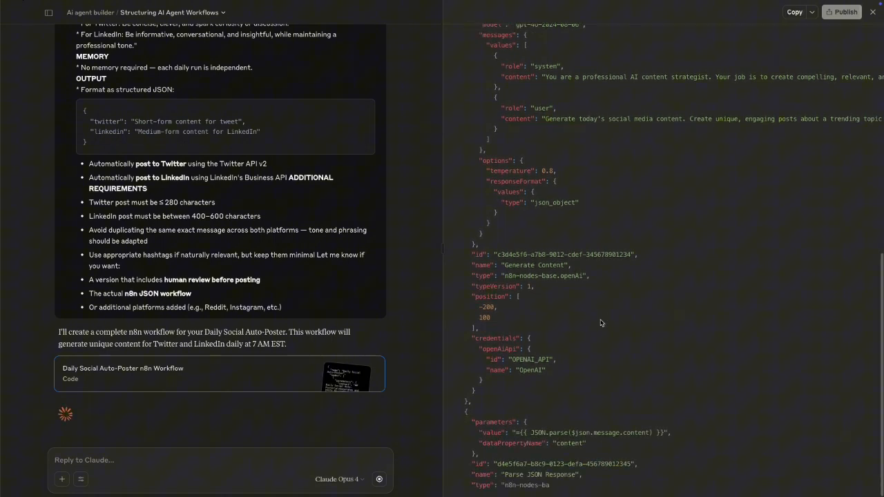
pyautogui.scroll(-3)
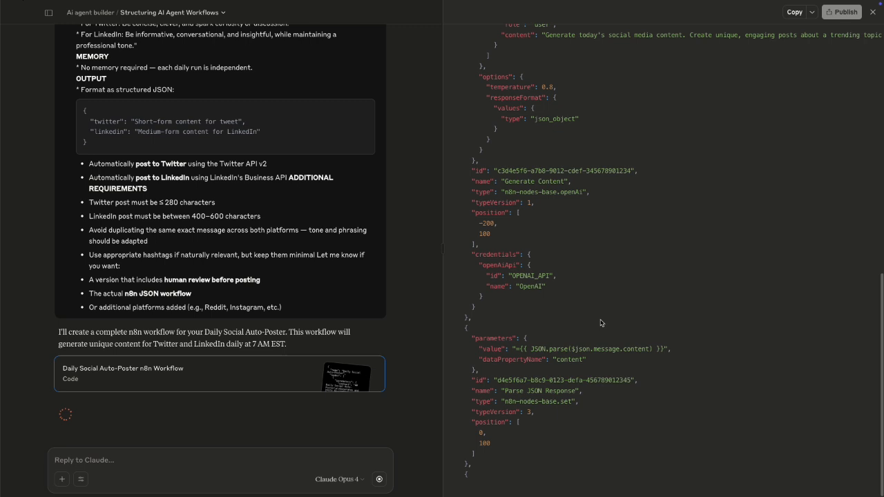
pyautogui.scroll(-3)
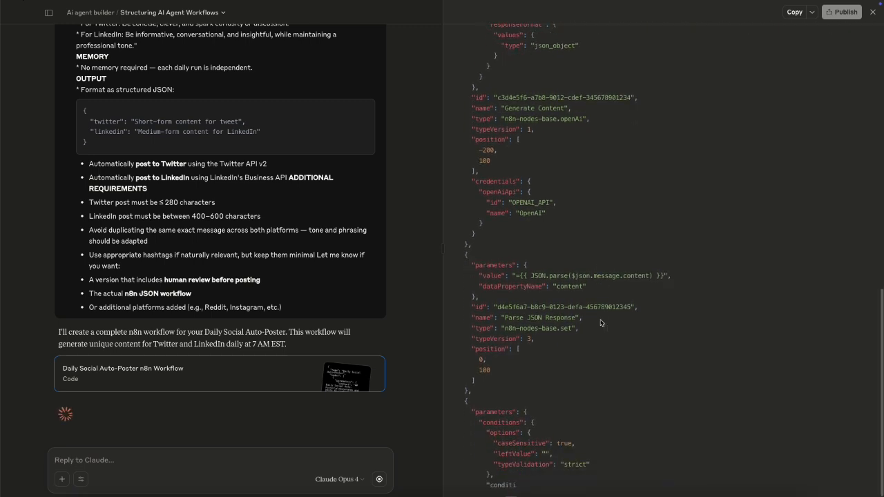
pyautogui.scroll(-3)
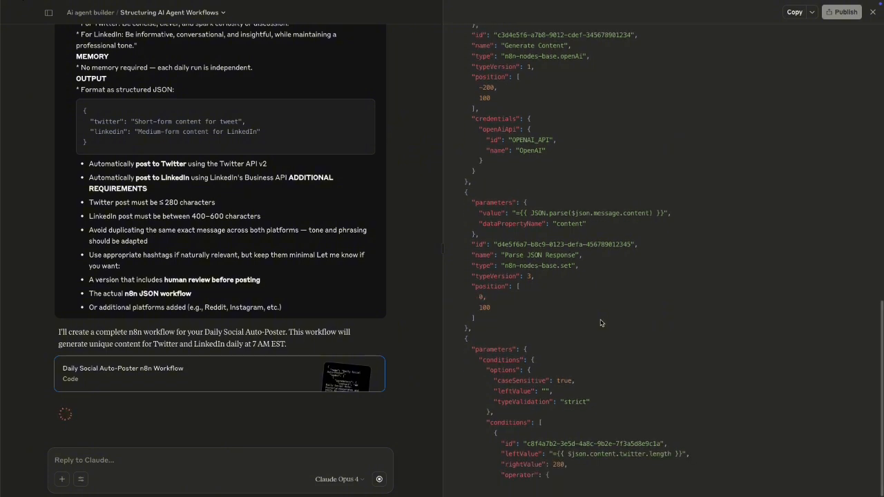
pyautogui.scroll(-3)
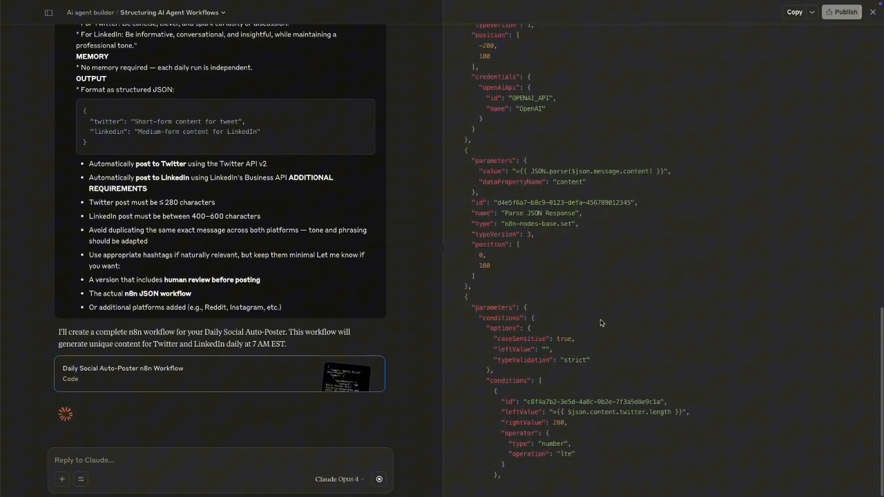
pyautogui.scroll(-3)
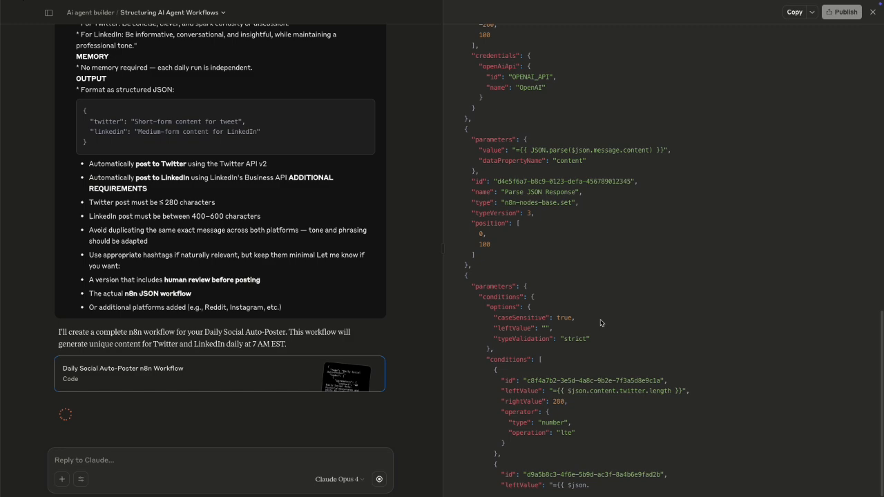
pyautogui.scroll(-3)
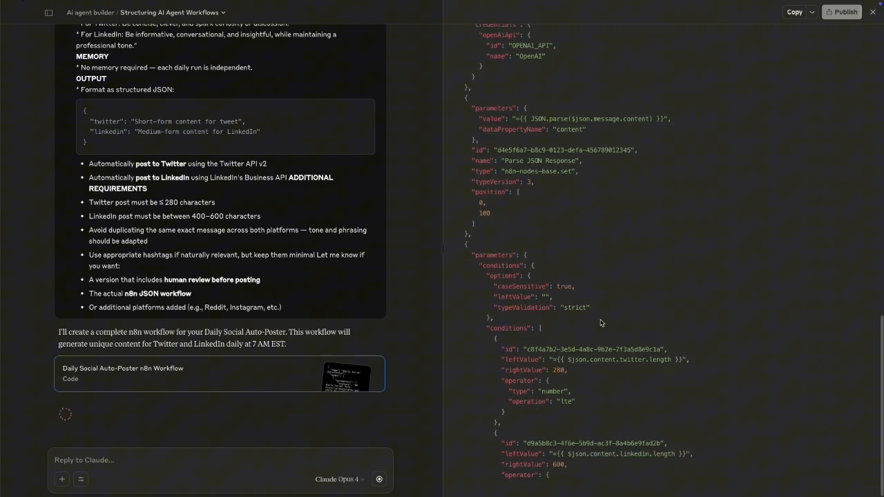
pyautogui.scroll(-3)
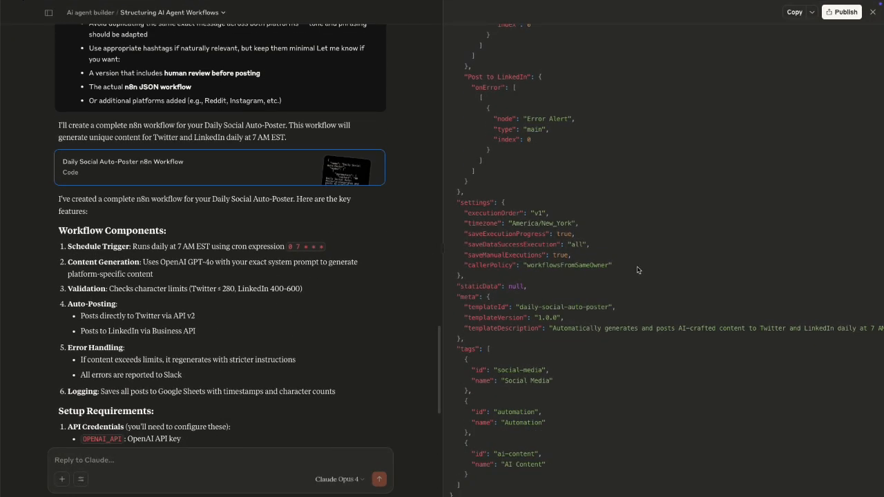
pyautogui.moveTo(553, 315)
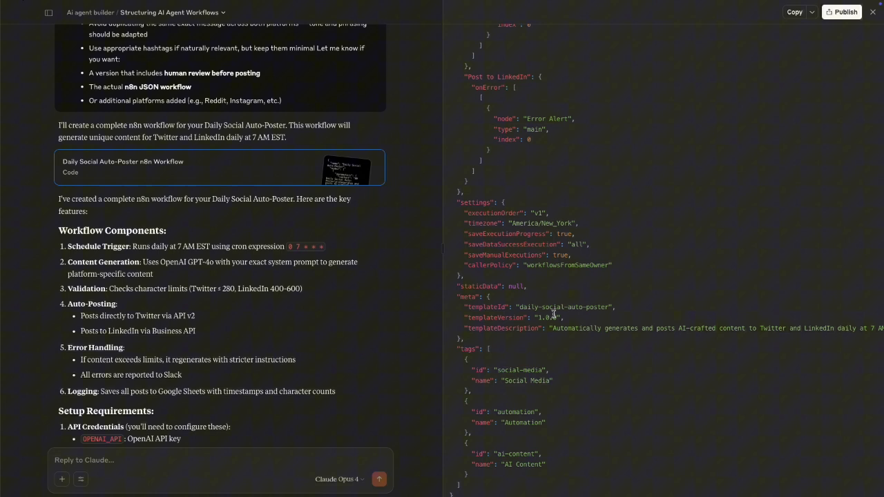
# - Scroll Claude's reply past the workflow JSON down to the Setup Requirements section
pyautogui.scroll(-3)
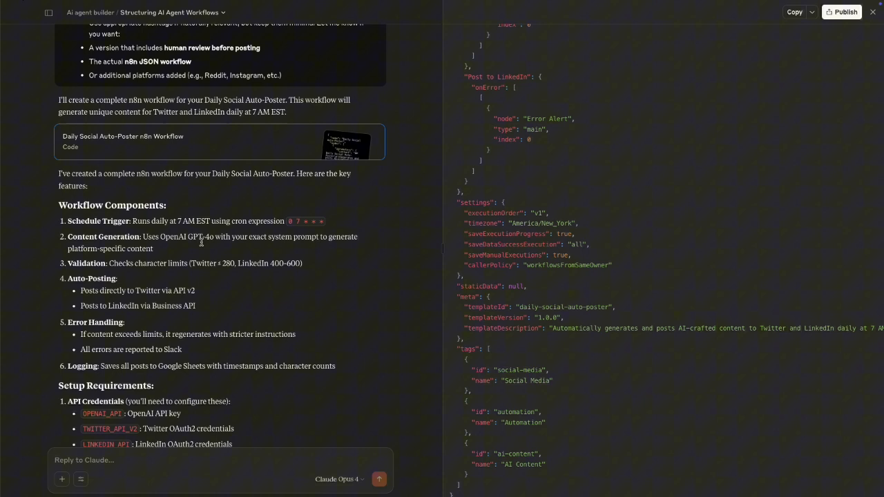
pyautogui.moveTo(221, 251)
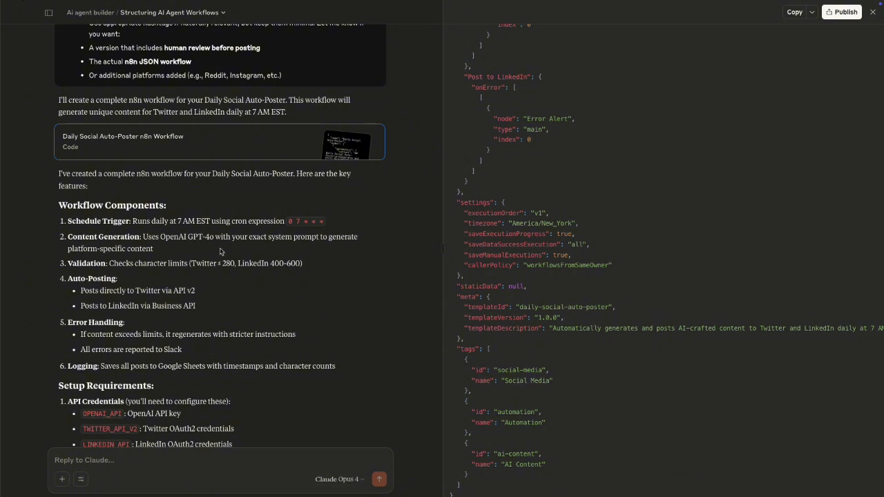
pyautogui.moveTo(153, 252)
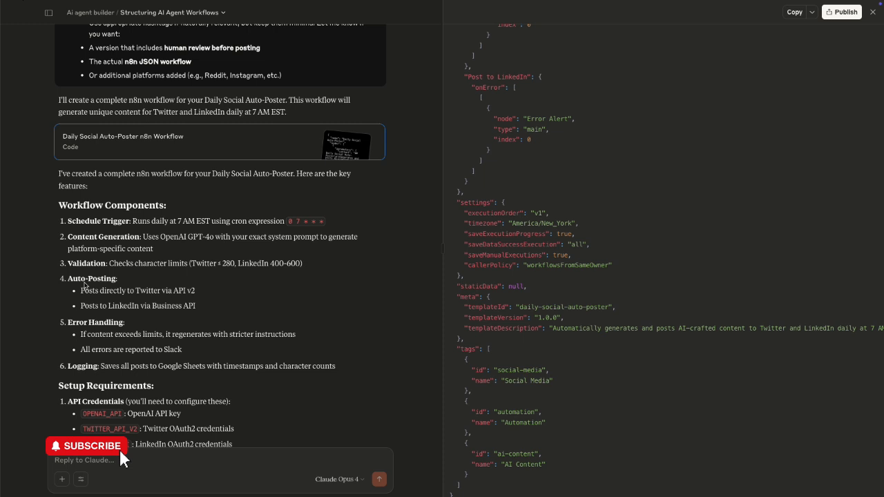
pyautogui.click(86, 445)
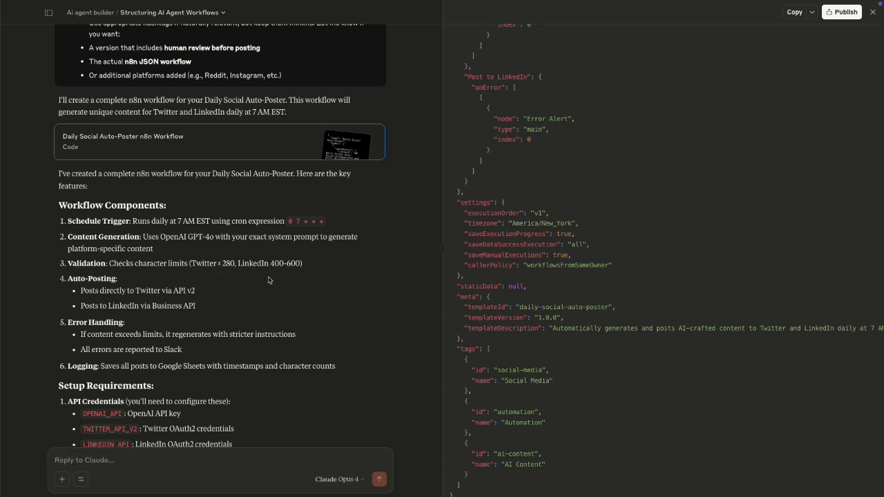
pyautogui.moveTo(210, 262)
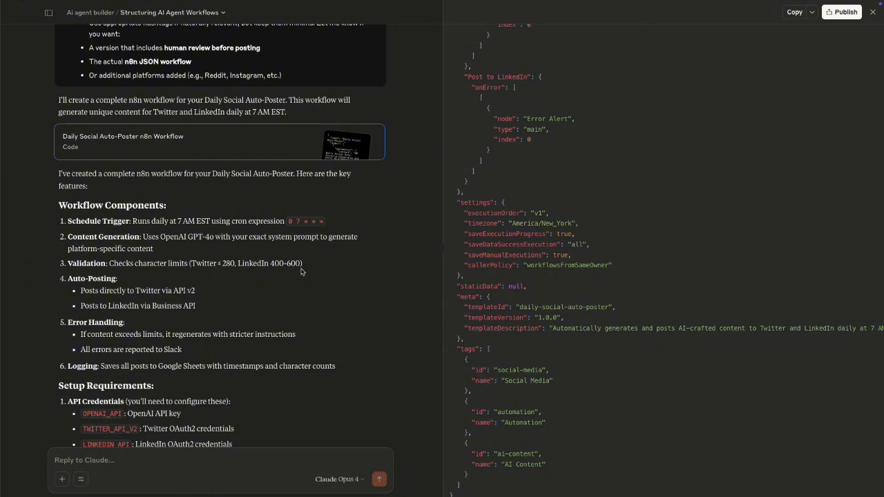
pyautogui.moveTo(116, 288)
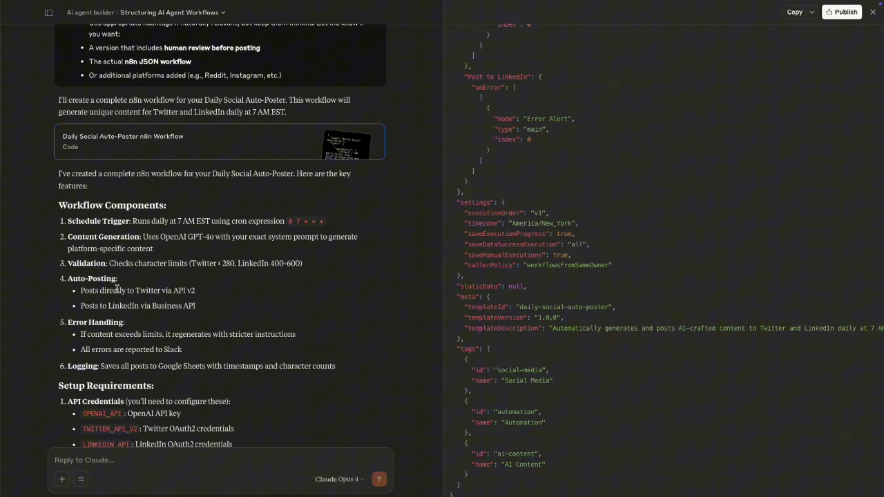
pyautogui.scroll(3)
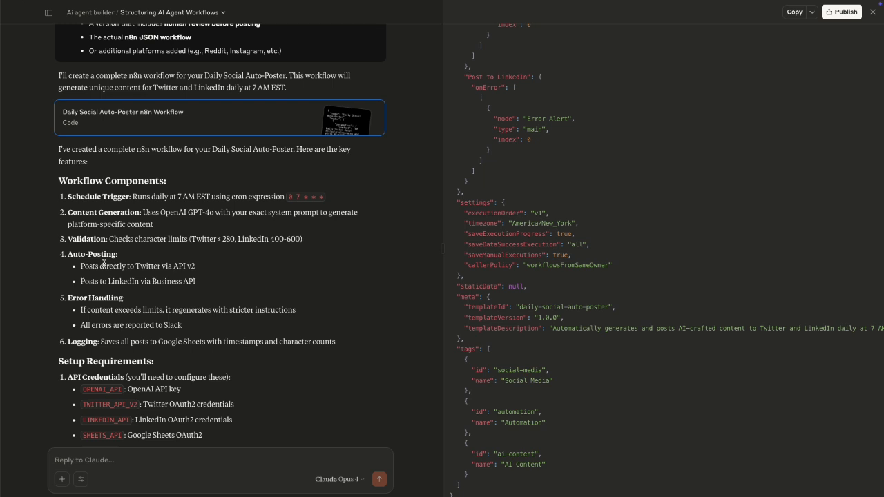
pyautogui.moveTo(196, 279)
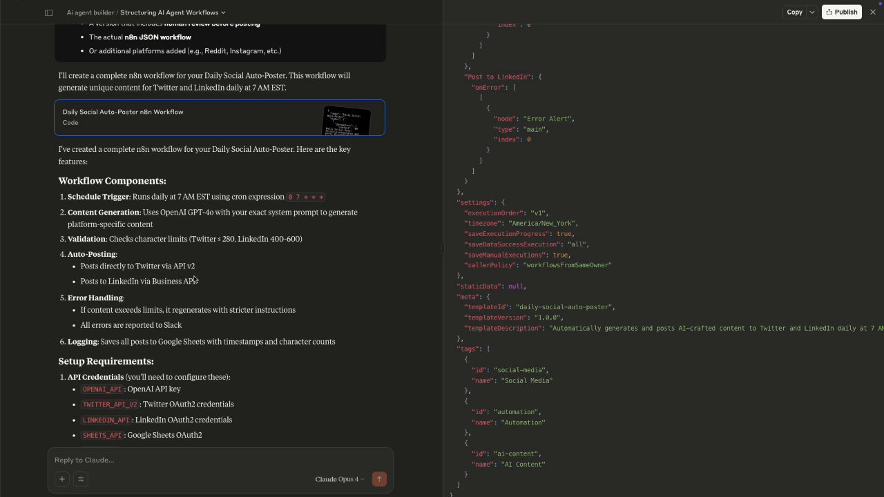
pyautogui.moveTo(116, 293)
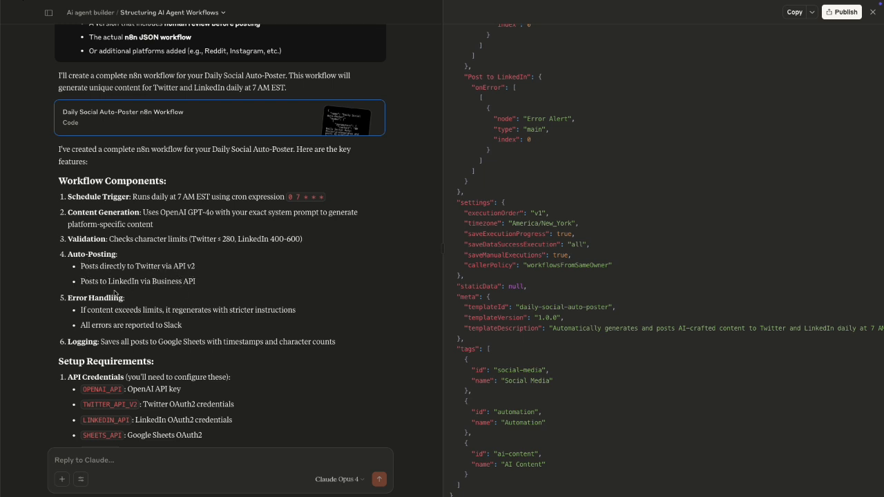
pyautogui.moveTo(188, 325)
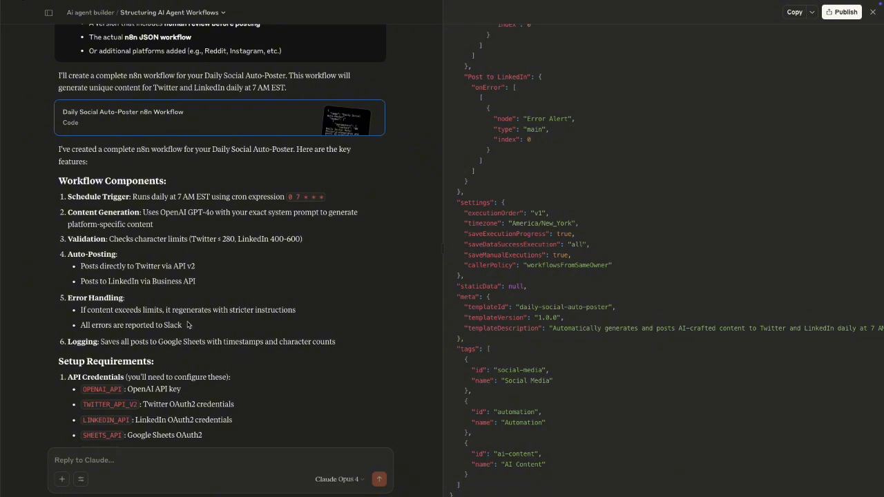
pyautogui.moveTo(169, 298)
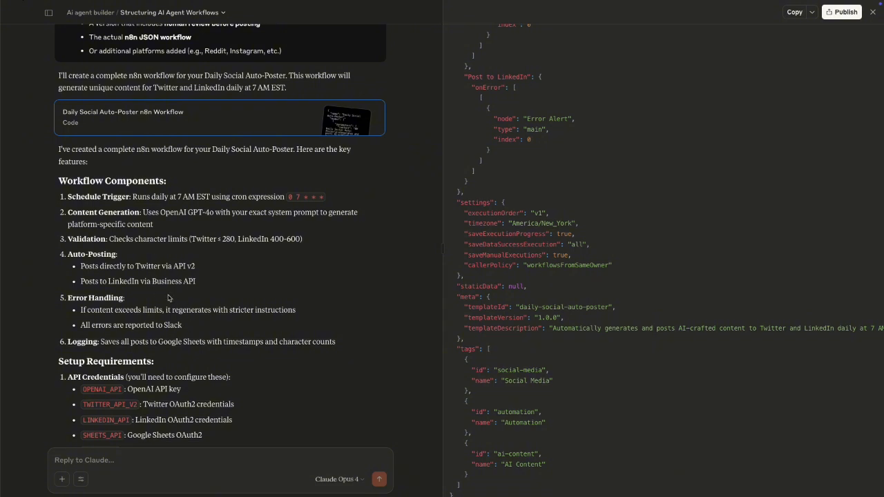
pyautogui.scroll(-3)
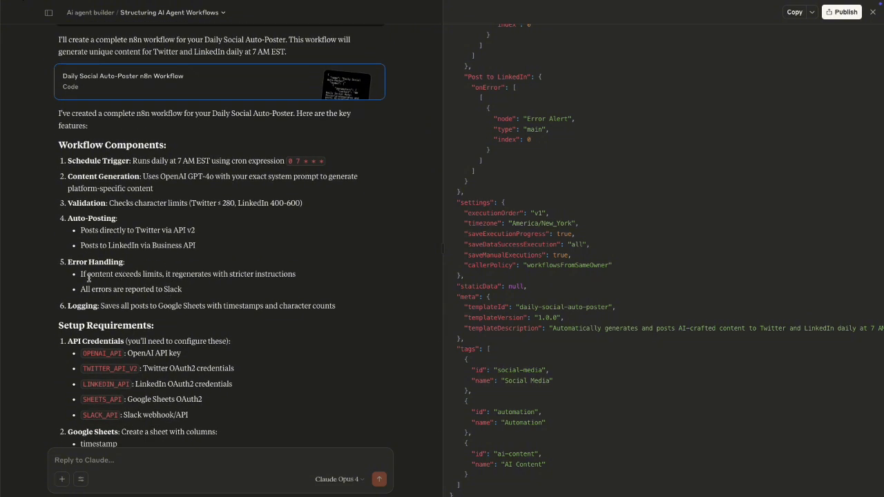
pyautogui.moveTo(111, 289)
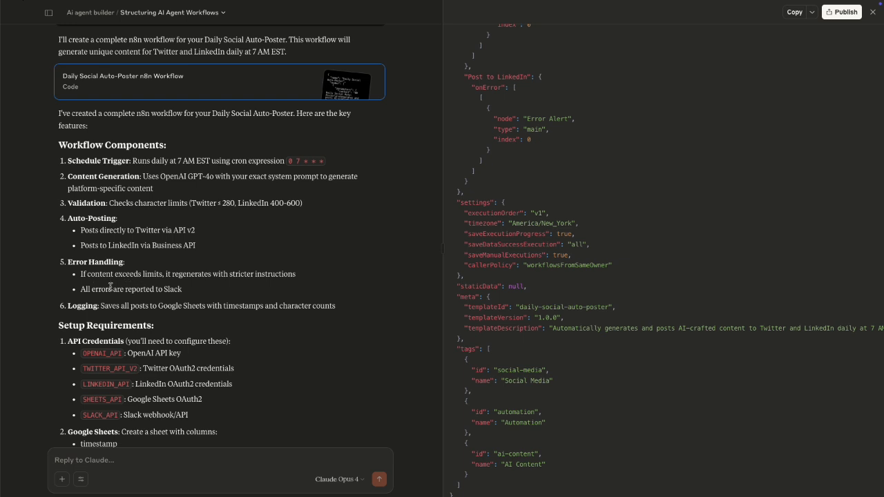
pyautogui.moveTo(224, 301)
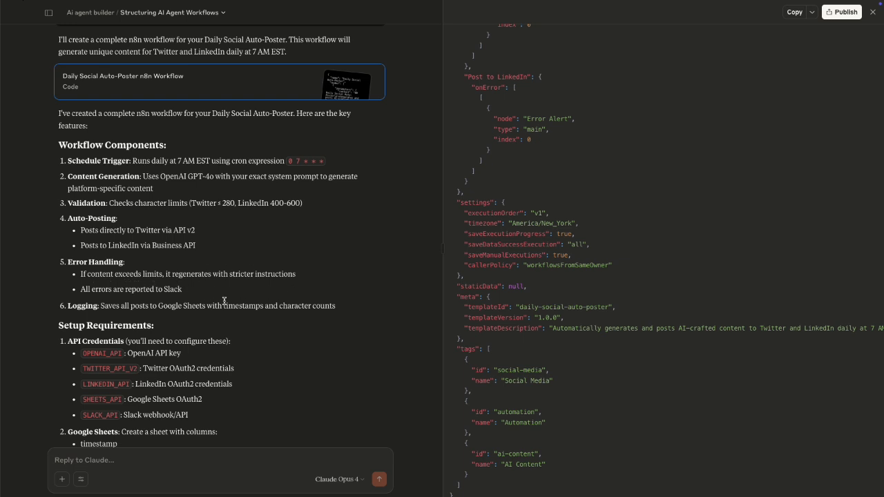
pyautogui.moveTo(97, 292)
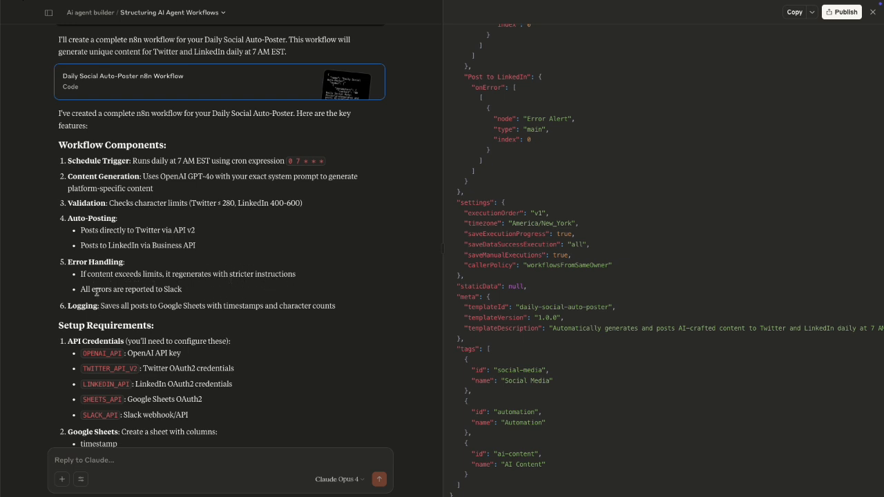
pyautogui.scroll(-3)
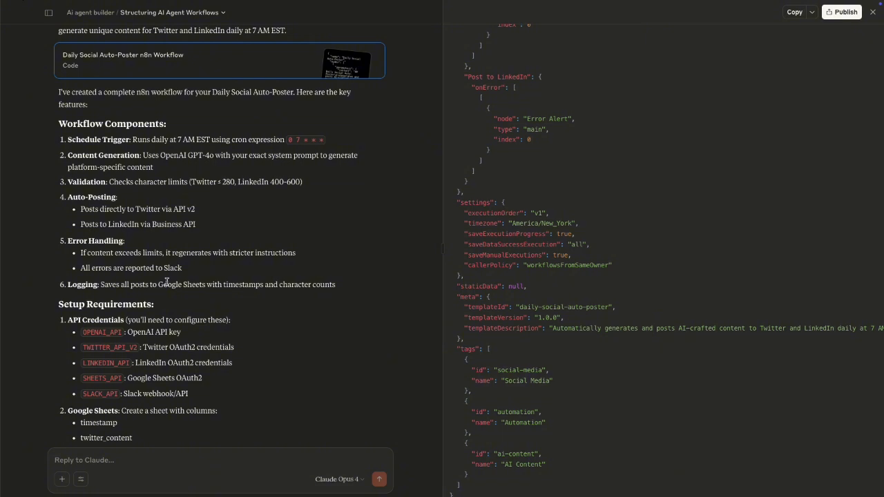
pyautogui.moveTo(143, 332)
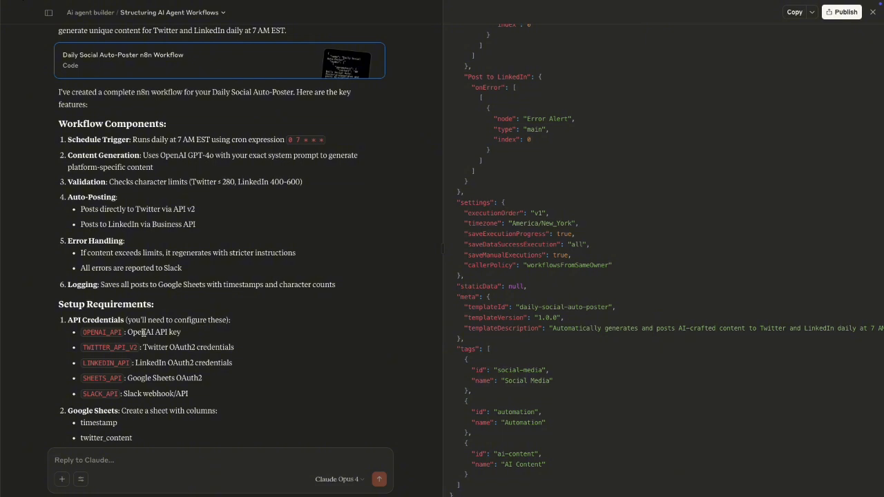
pyautogui.scroll(-3)
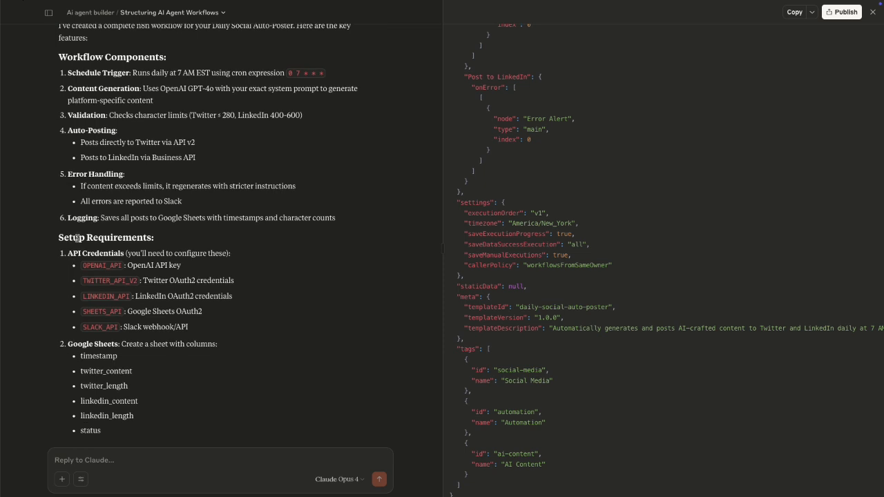
pyautogui.moveTo(274, 228)
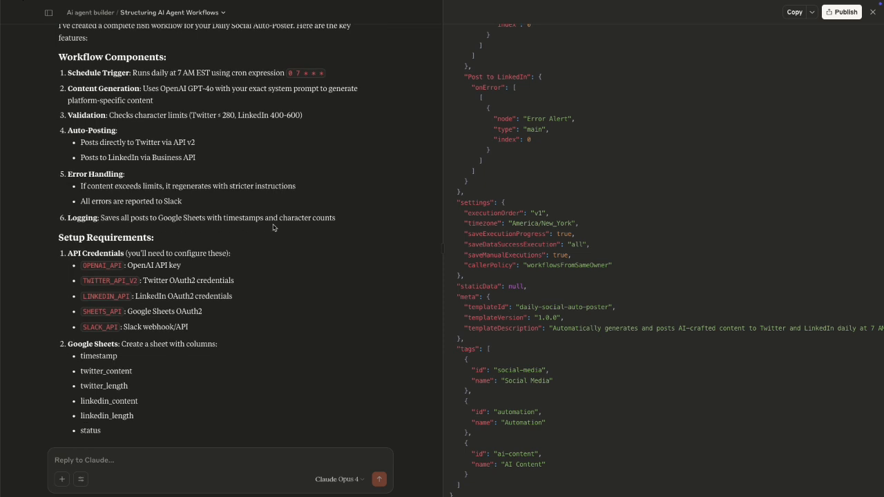
pyautogui.moveTo(102, 278)
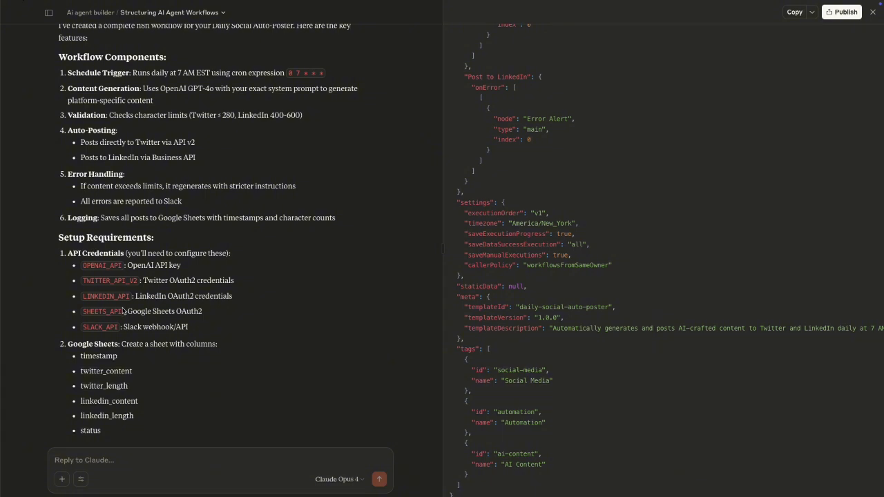
pyautogui.moveTo(126, 274)
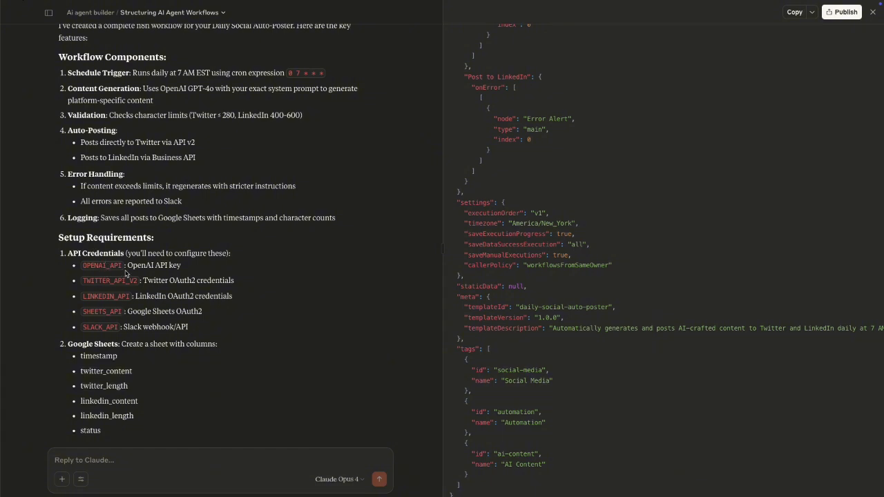
# - Highlight the OpenAI API key, Twitter OAuth2 credentials and Slack webhook requirements
pyautogui.doubleClick(141, 266)
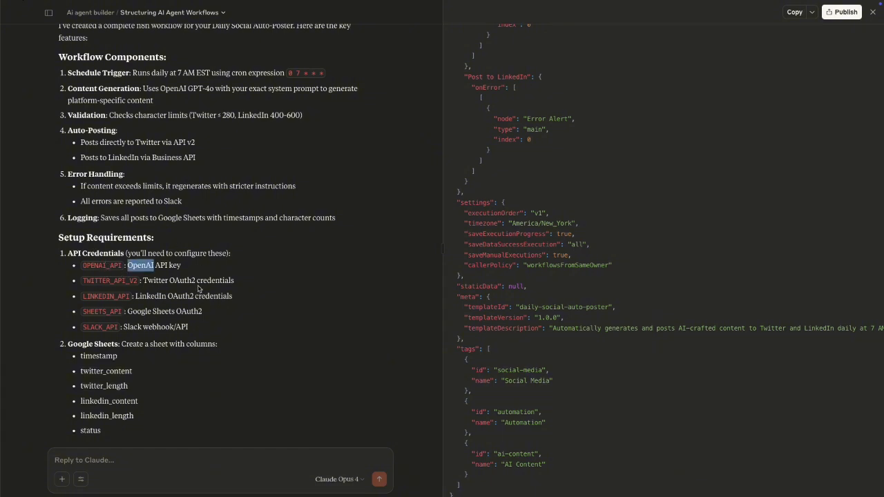
pyautogui.doubleClick(155, 280)
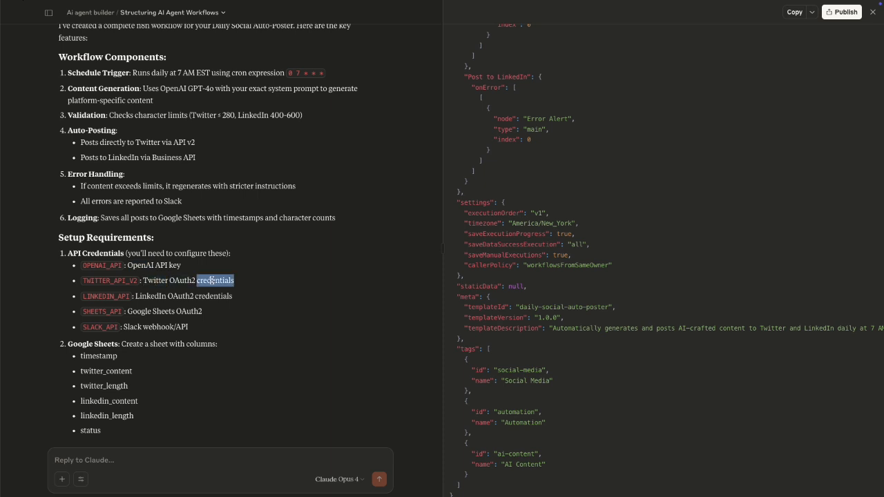
pyautogui.doubleClick(179, 296)
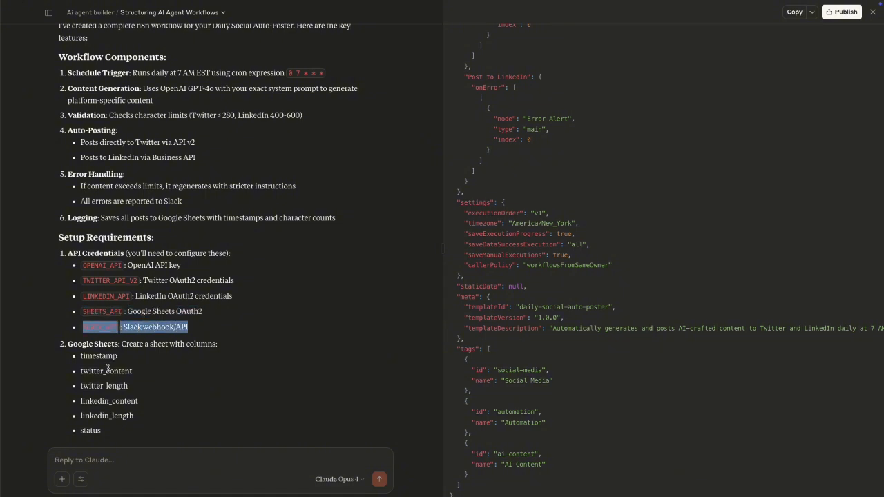
pyautogui.scroll(-3)
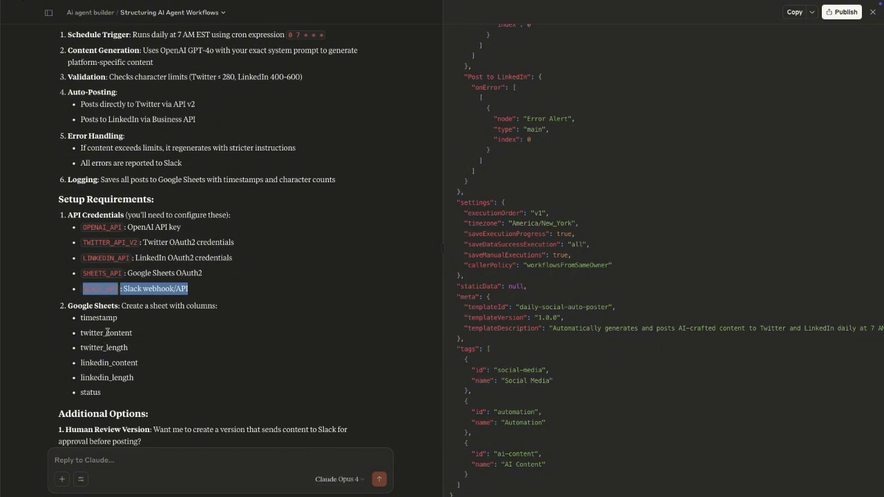
pyautogui.moveTo(152, 334)
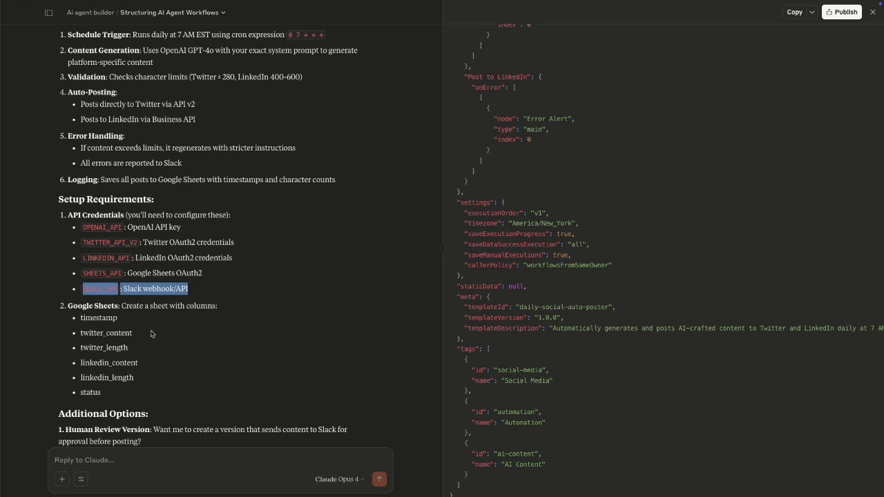
# - Highlight the twitter_length and linkedin_length Google Sheets column names
pyautogui.click(89, 333)
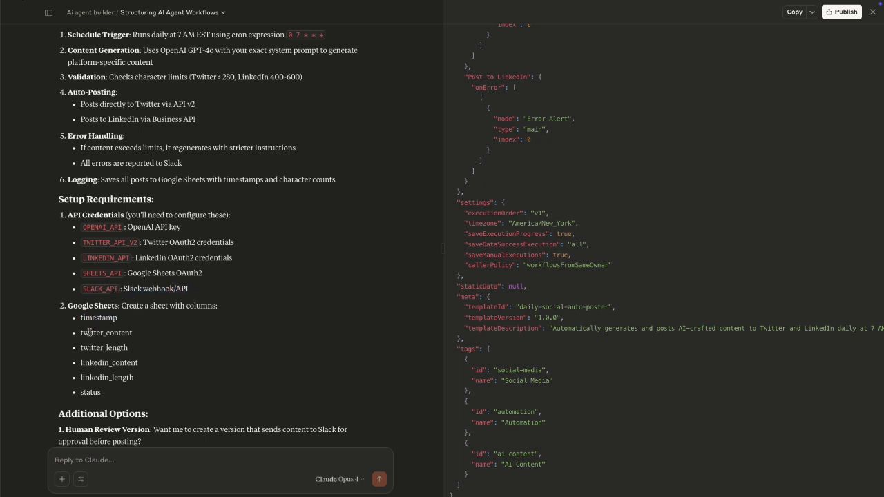
pyautogui.doubleClick(104, 348)
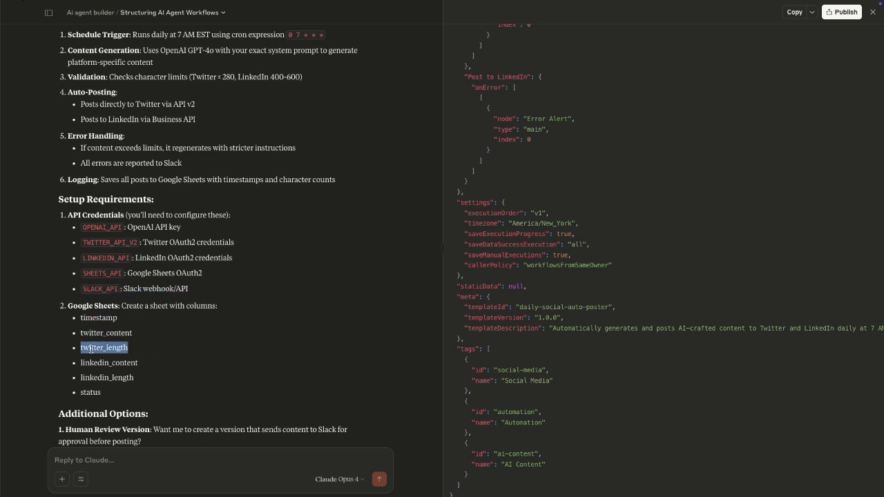
pyautogui.doubleClick(108, 378)
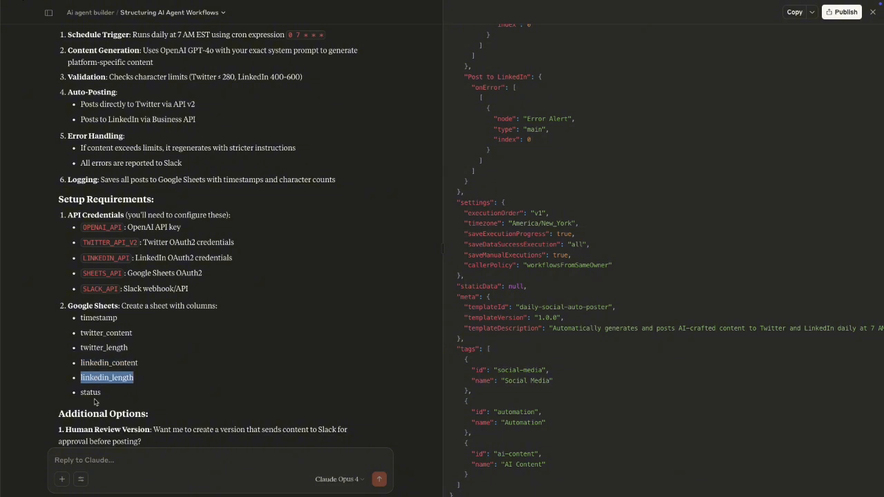
pyautogui.scroll(-3)
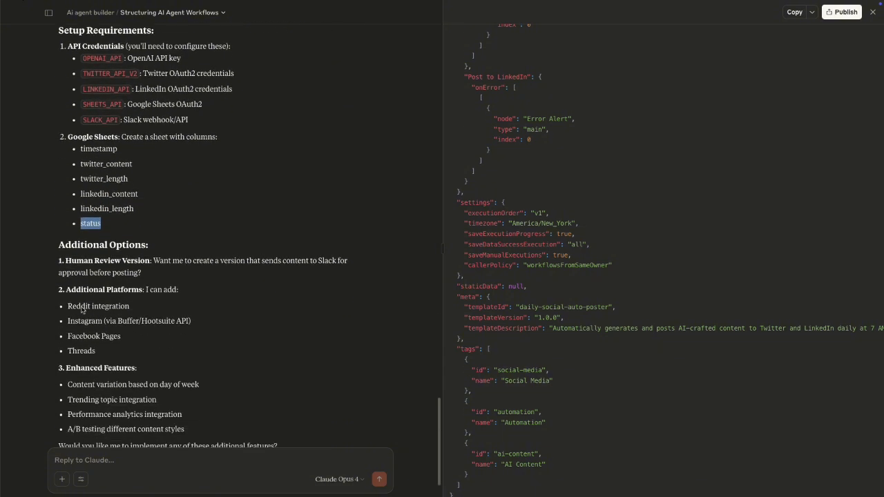
pyautogui.moveTo(124, 286)
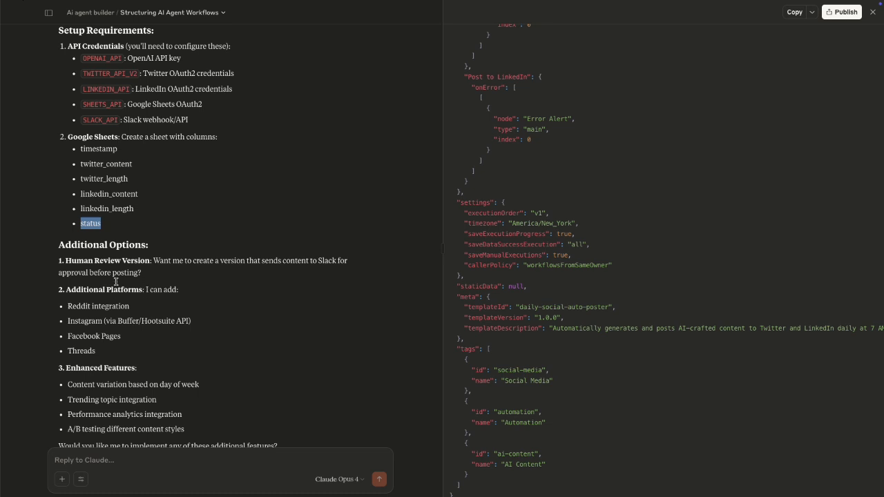
pyautogui.moveTo(155, 259)
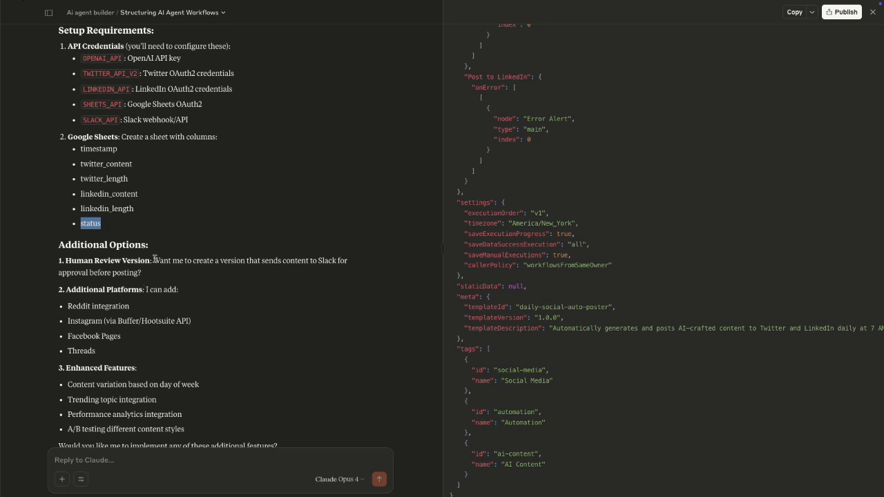
pyautogui.moveTo(348, 276)
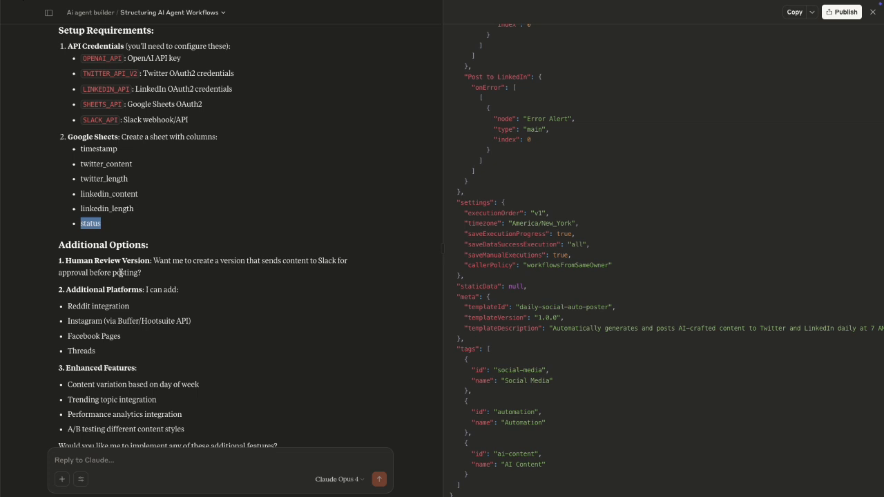
pyautogui.moveTo(656, 273)
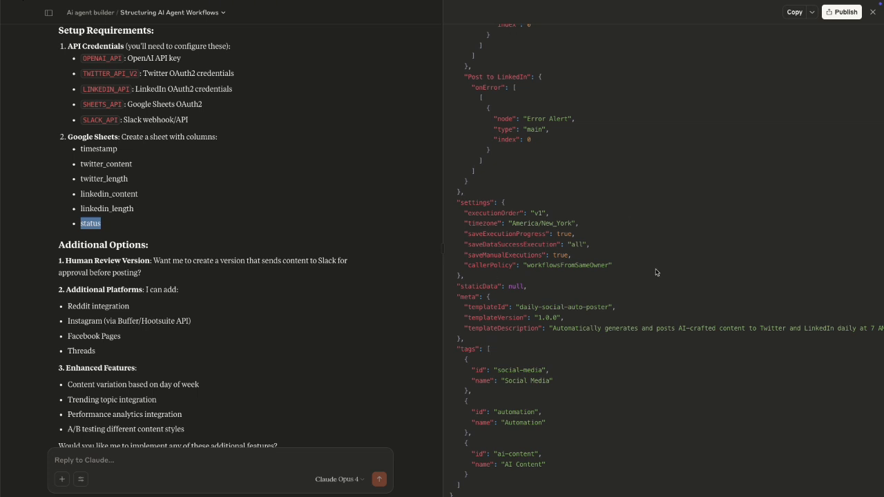
pyautogui.moveTo(522, 205)
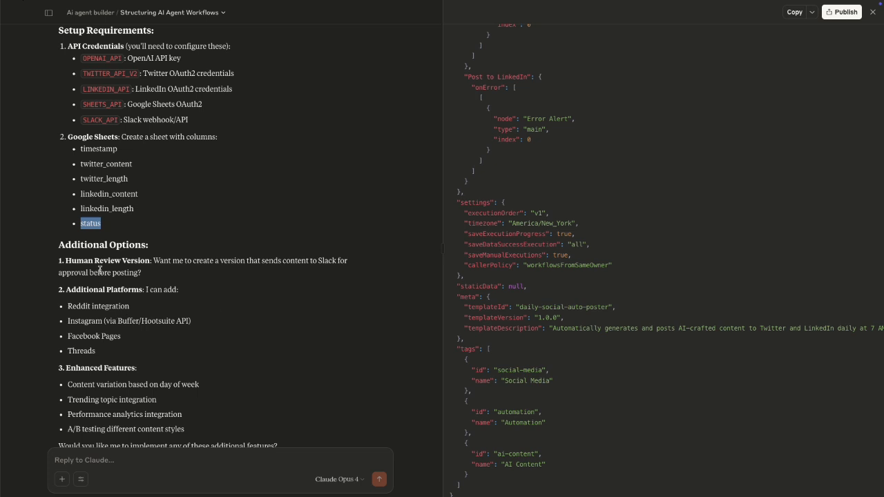
pyautogui.moveTo(135, 306)
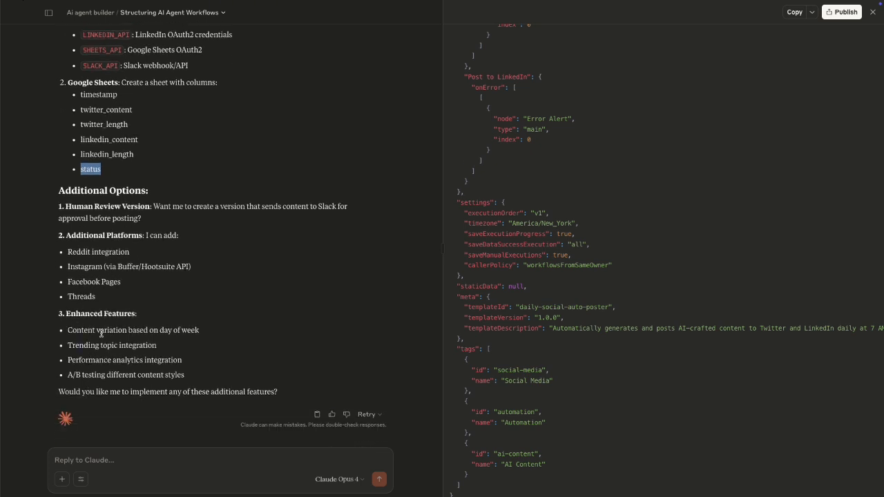
pyautogui.moveTo(153, 356)
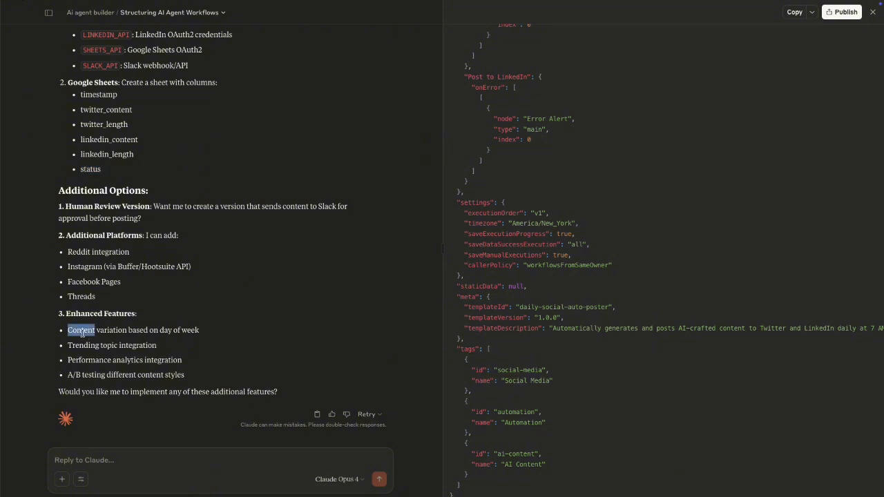
# - Highlight the word 'variation' while reading the Additional Options enhanced features
pyautogui.doubleClick(111, 330)
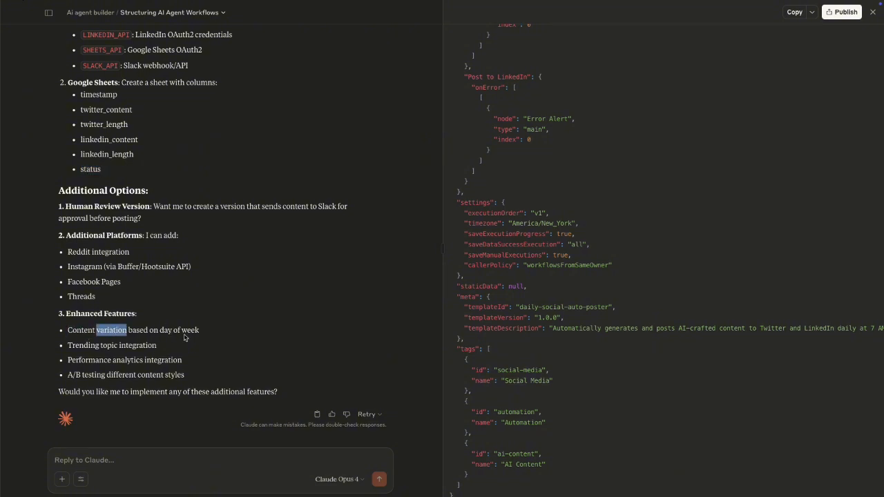
pyautogui.moveTo(114, 359)
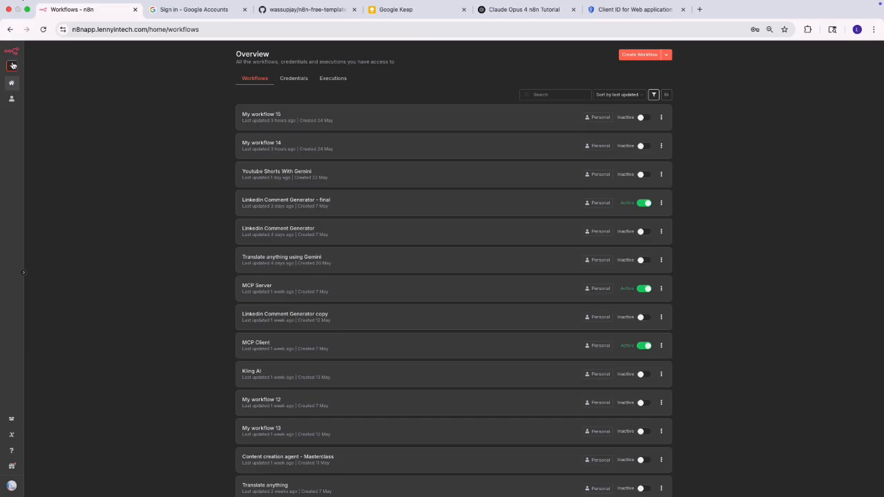
# - Open the workflow holding the pasted Daily Social Auto-Poster nodes from the Overview list
pyautogui.click(640, 55)
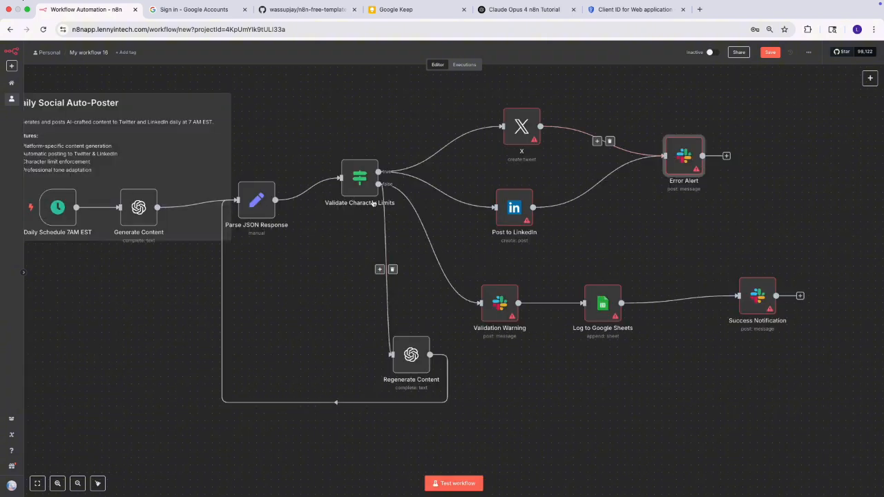
pyautogui.moveTo(352, 407)
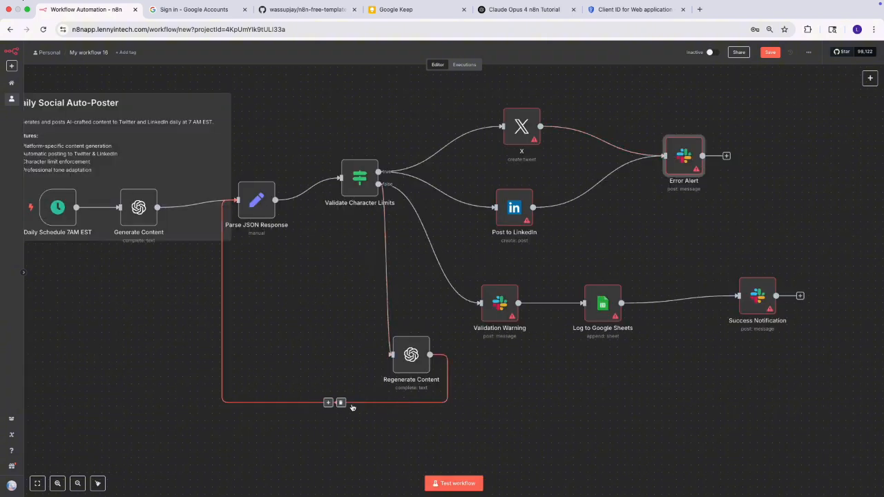
pyautogui.moveTo(252, 205)
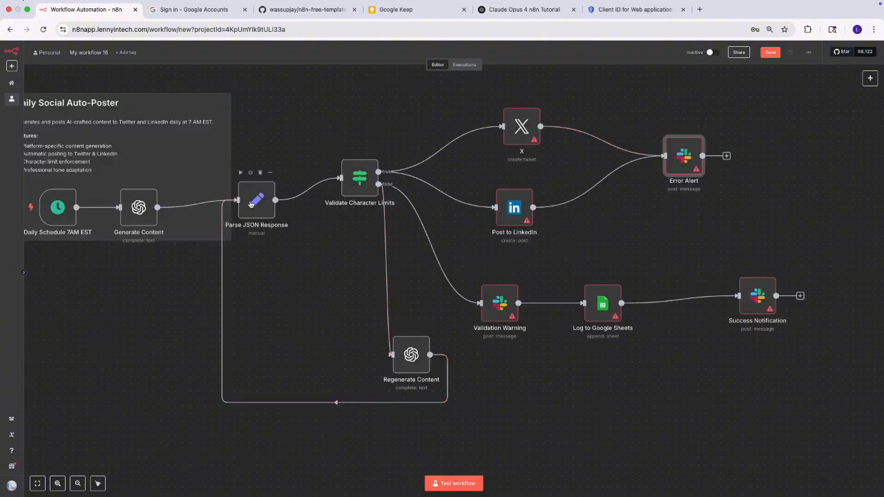
pyautogui.moveTo(362, 172)
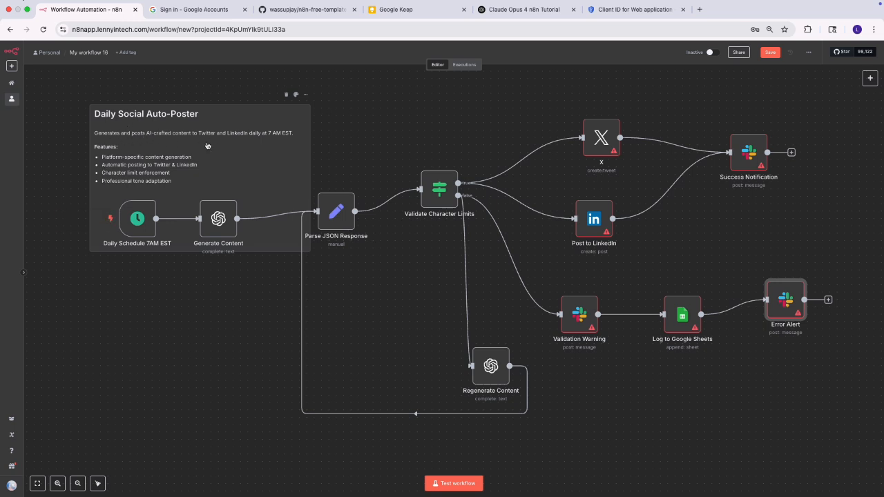
pyautogui.moveTo(263, 131)
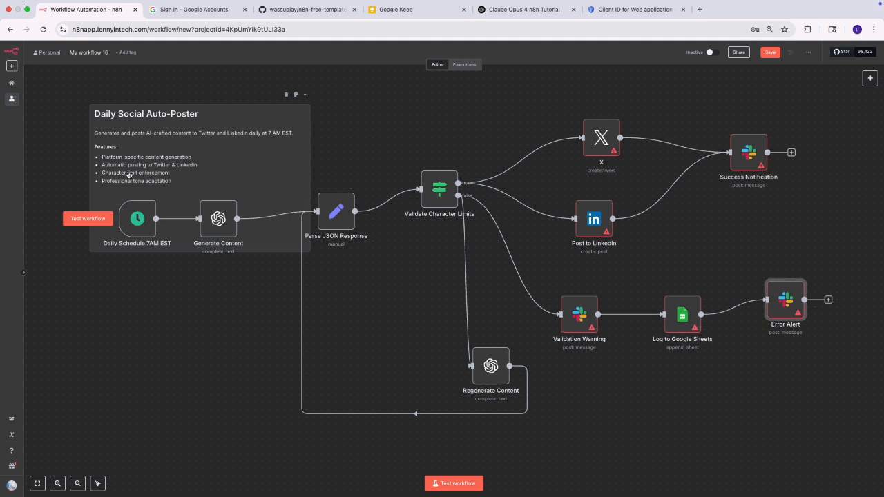
pyautogui.moveTo(122, 182)
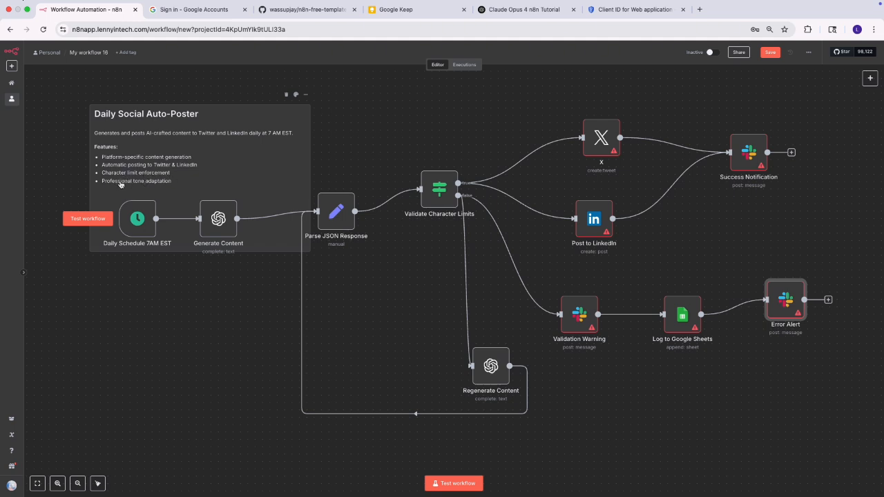
pyautogui.moveTo(173, 186)
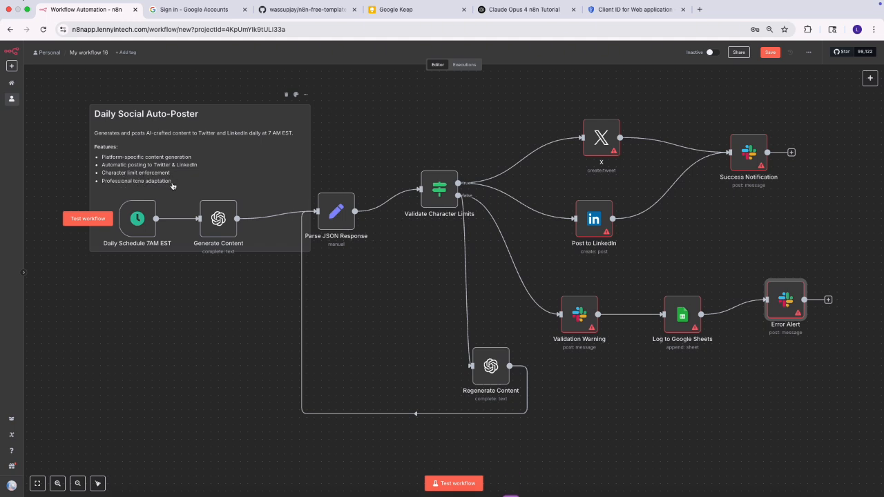
pyautogui.moveTo(134, 185)
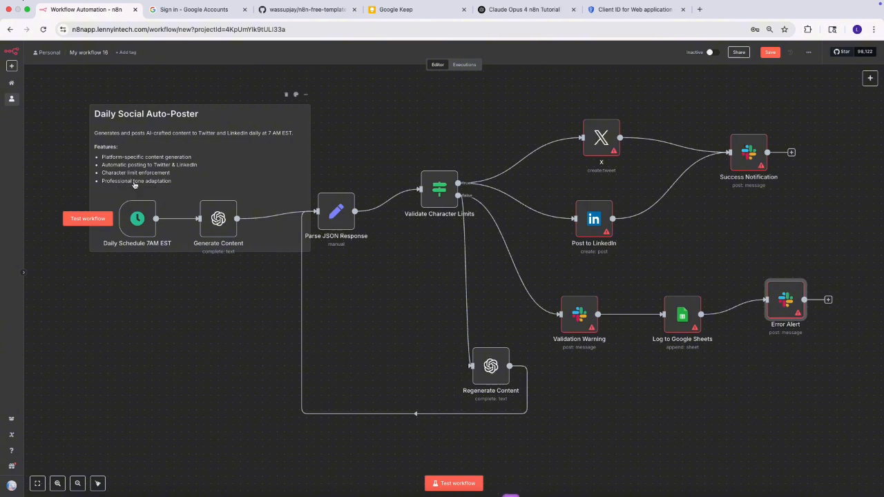
pyautogui.moveTo(193, 276)
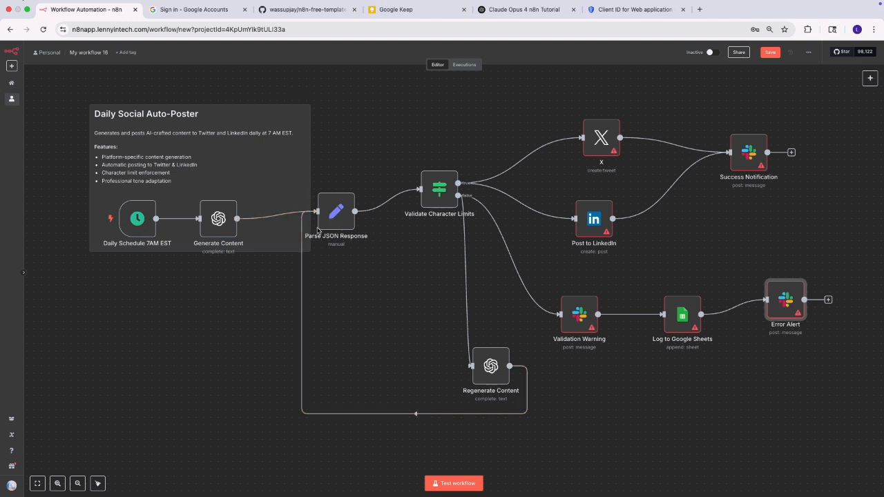
pyautogui.moveTo(339, 251)
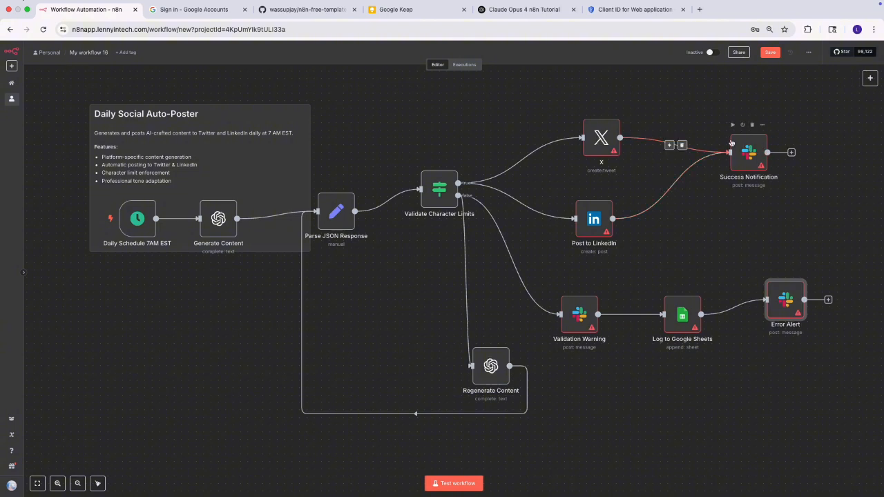
pyautogui.moveTo(462, 274)
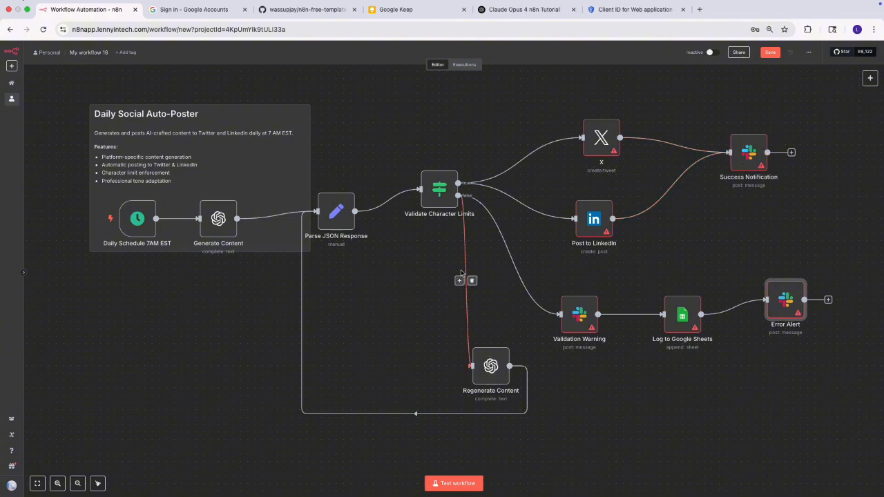
pyautogui.moveTo(579, 315)
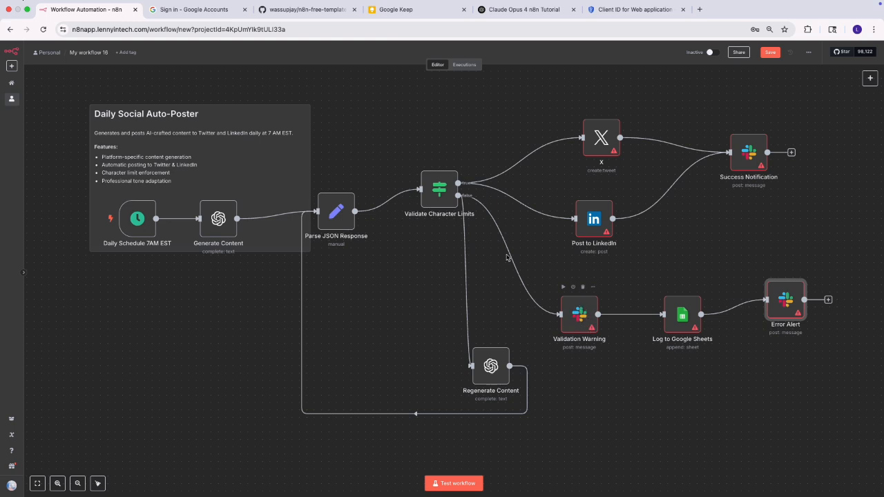
pyautogui.moveTo(579, 315)
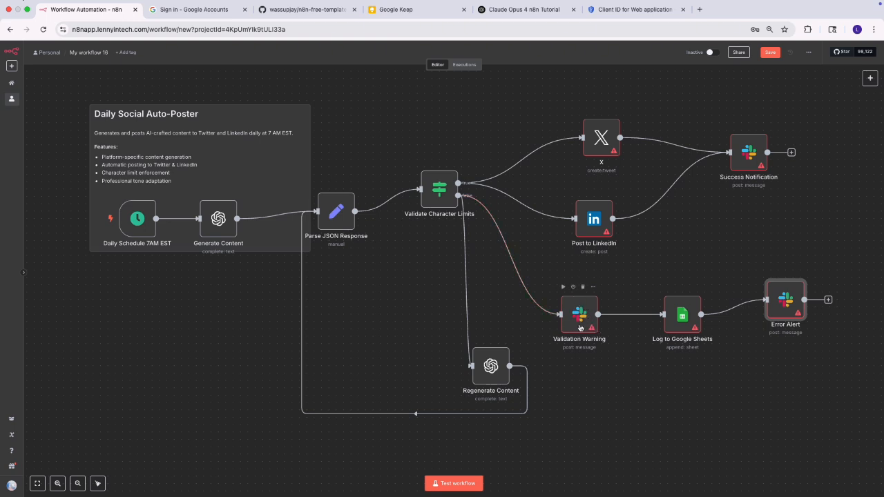
pyautogui.moveTo(683, 329)
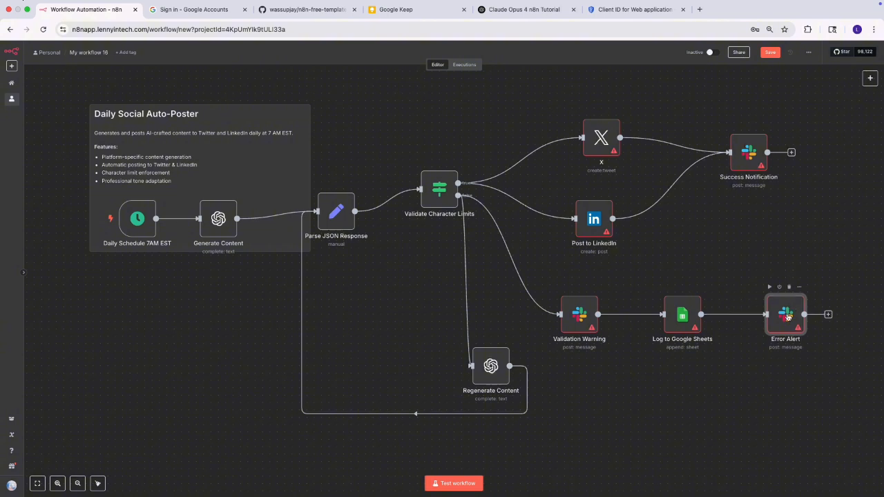
pyautogui.moveTo(490, 365)
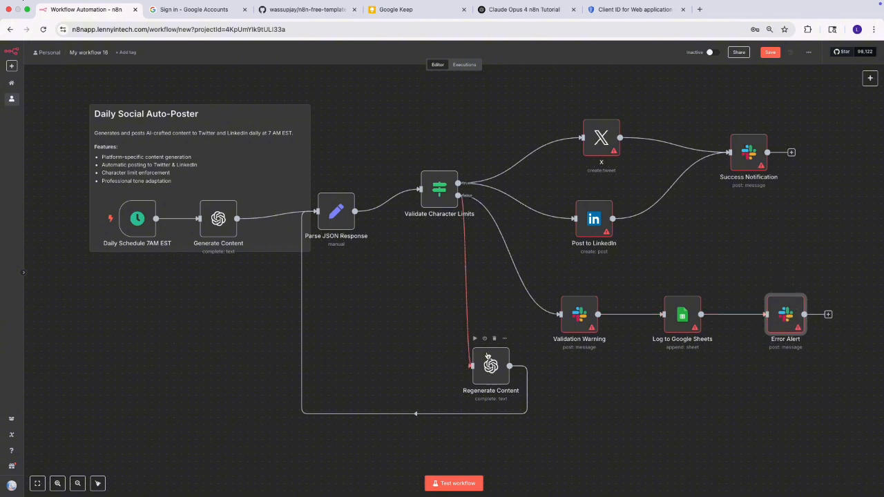
pyautogui.moveTo(360, 251)
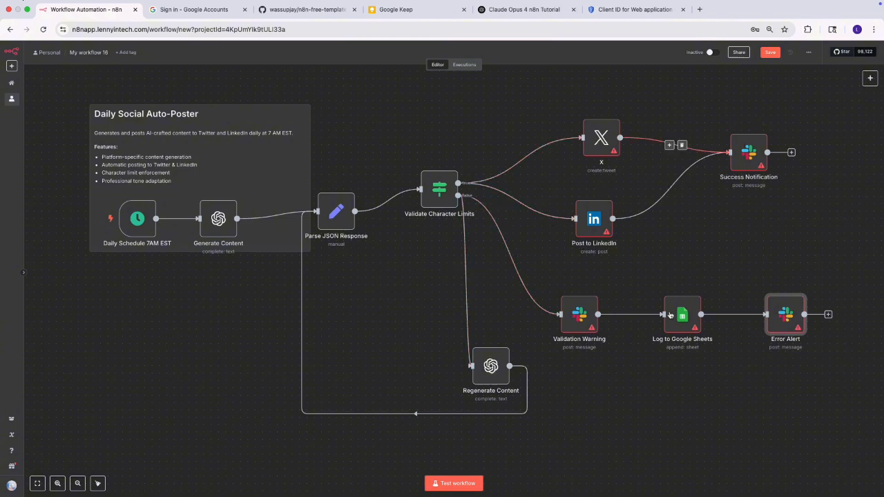
pyautogui.moveTo(669, 284)
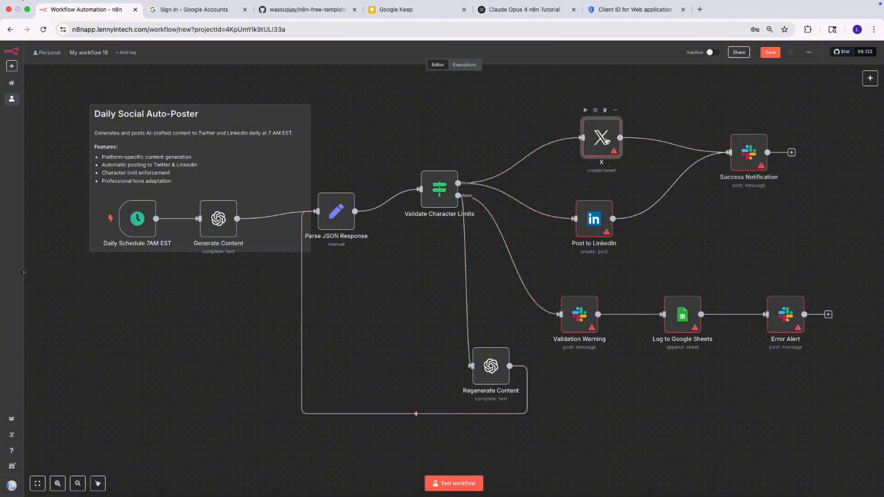
pyautogui.doubleClick(601, 137)
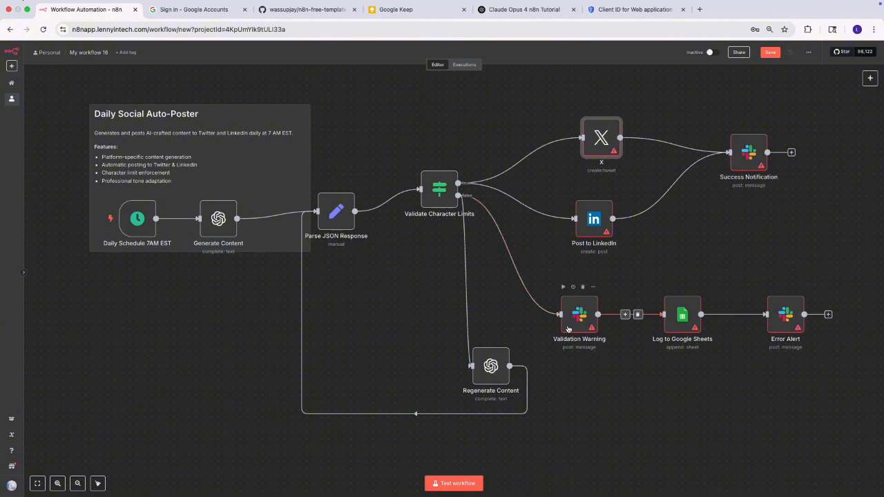
pyautogui.moveTo(570, 352)
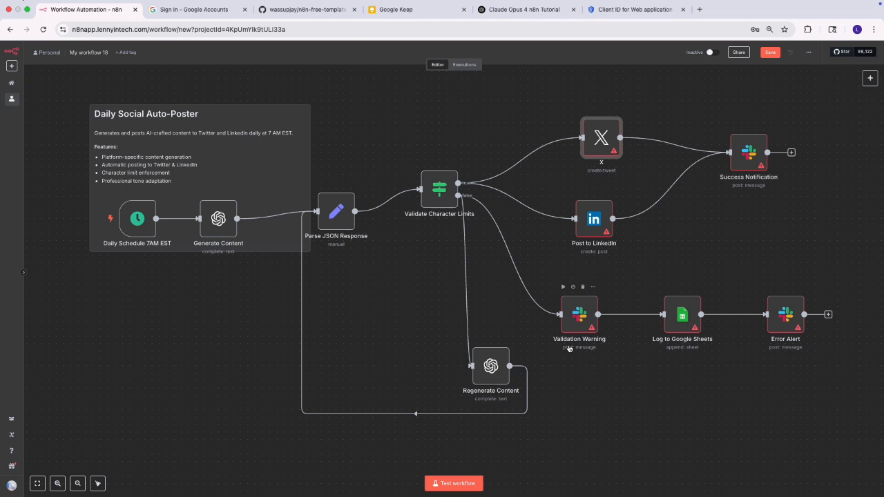
pyautogui.moveTo(783, 298)
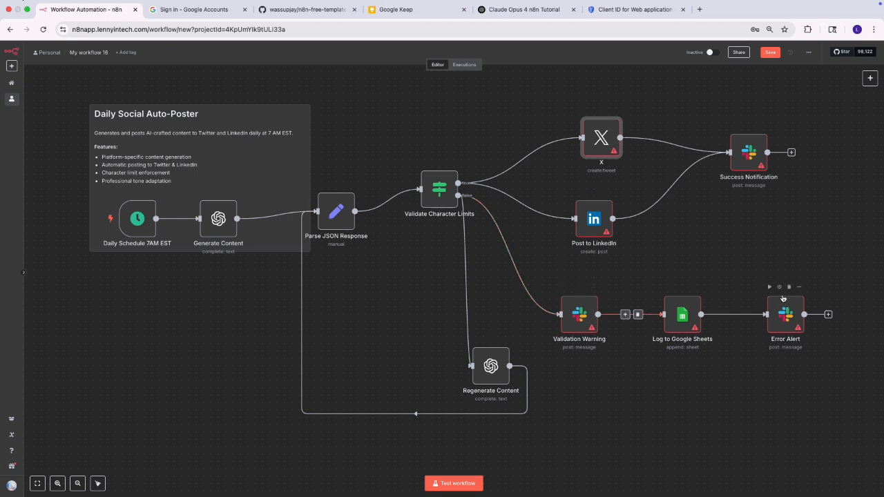